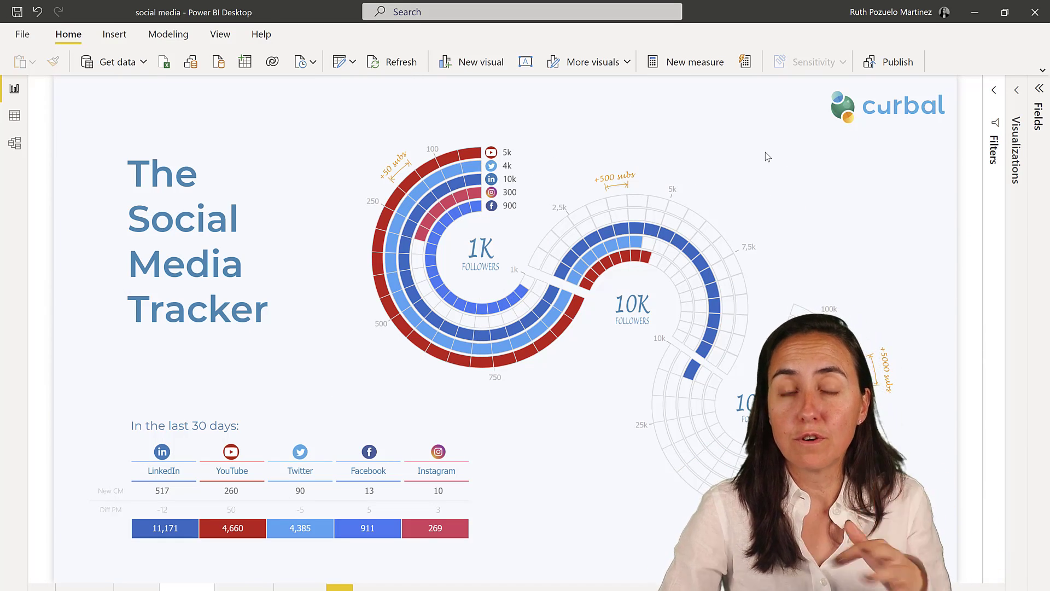
mouse_move(767, 151)
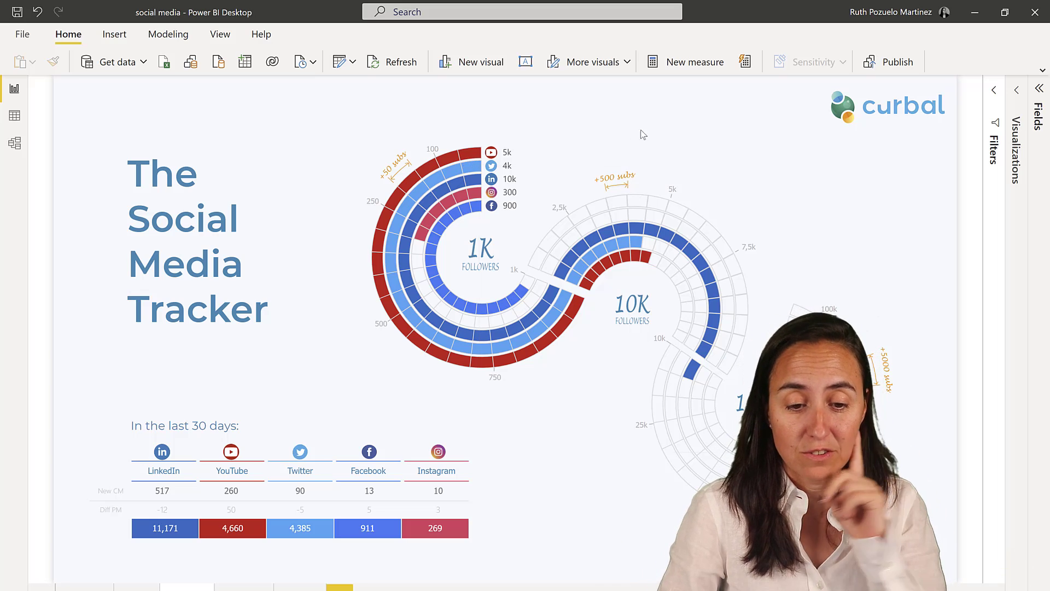
mouse_move(655, 124)
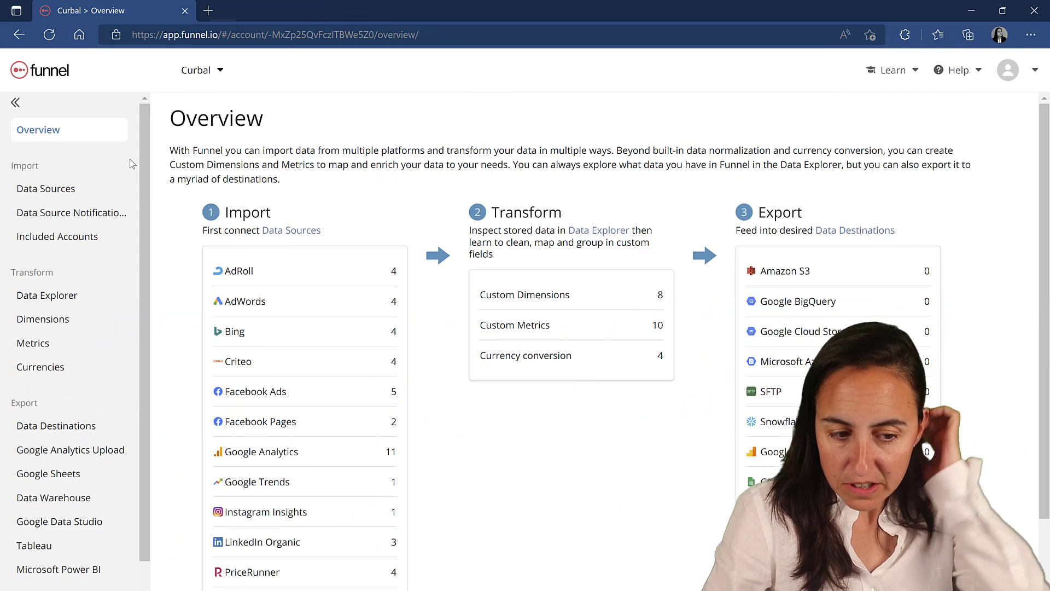
Scroll through the Overview page, then go to the connected Data Sources list
scroll("down", 3)
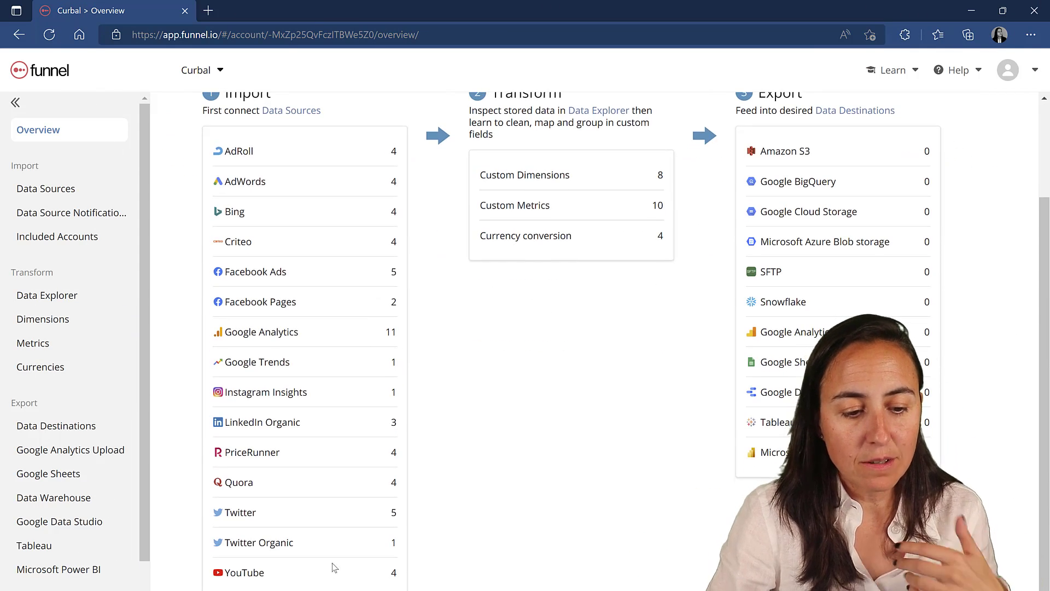
scroll("up", 3)
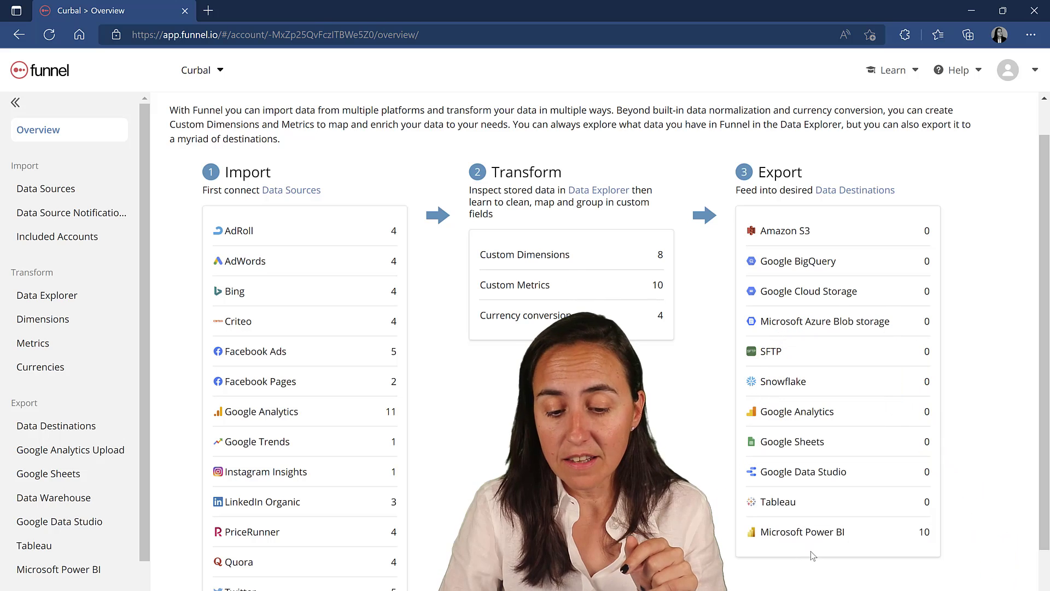
mouse_move(883, 550)
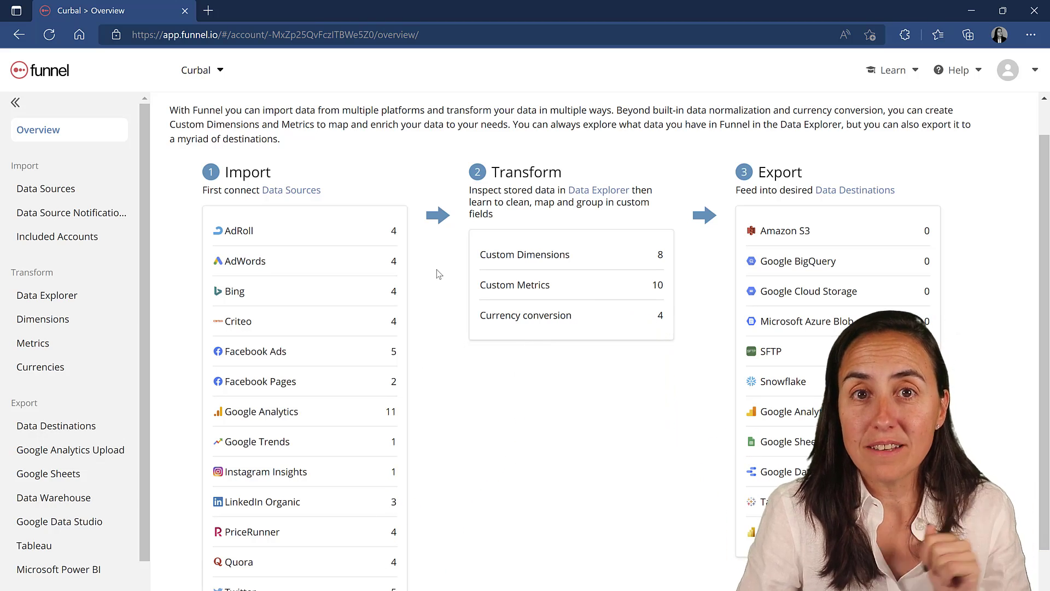
left_click(46, 188)
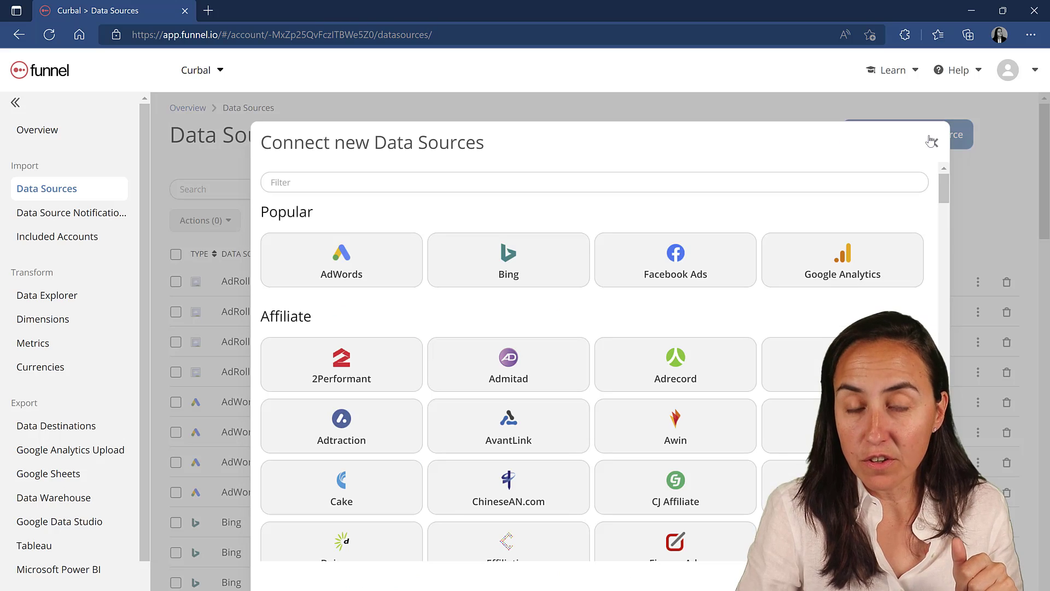
Filter source types for 'yout' and choose the Curbal YouTube channel
left_click(481, 182)
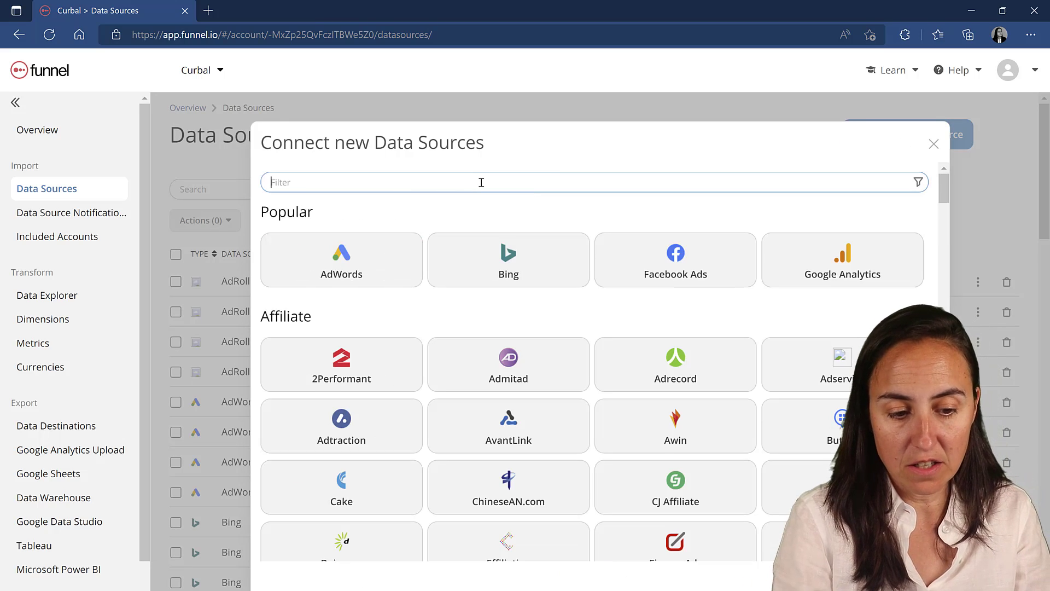
scroll("down", 3)
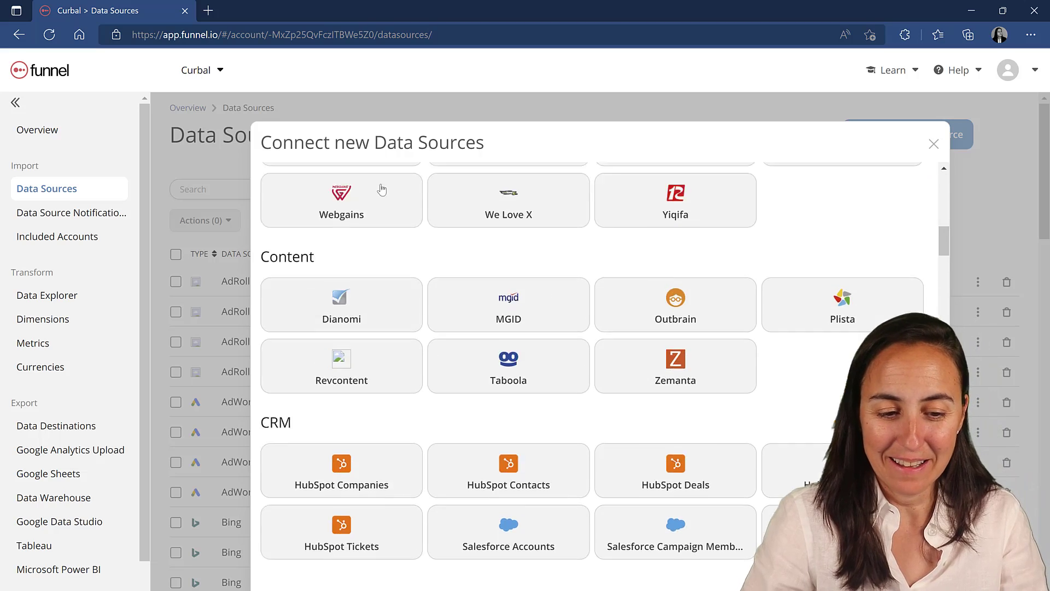
type("yout")
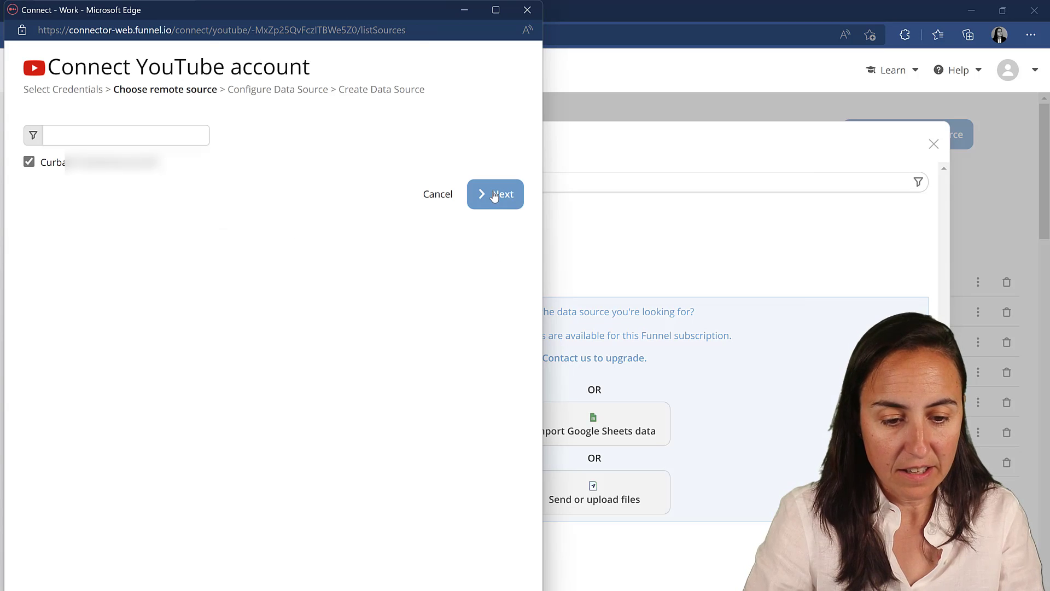
left_click(495, 193)
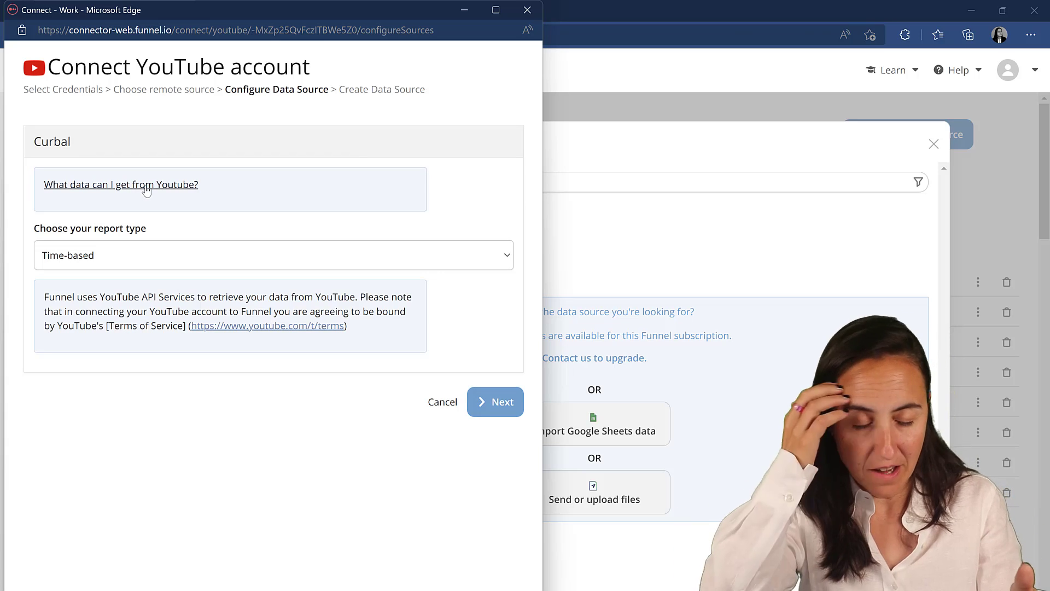
mouse_move(191, 262)
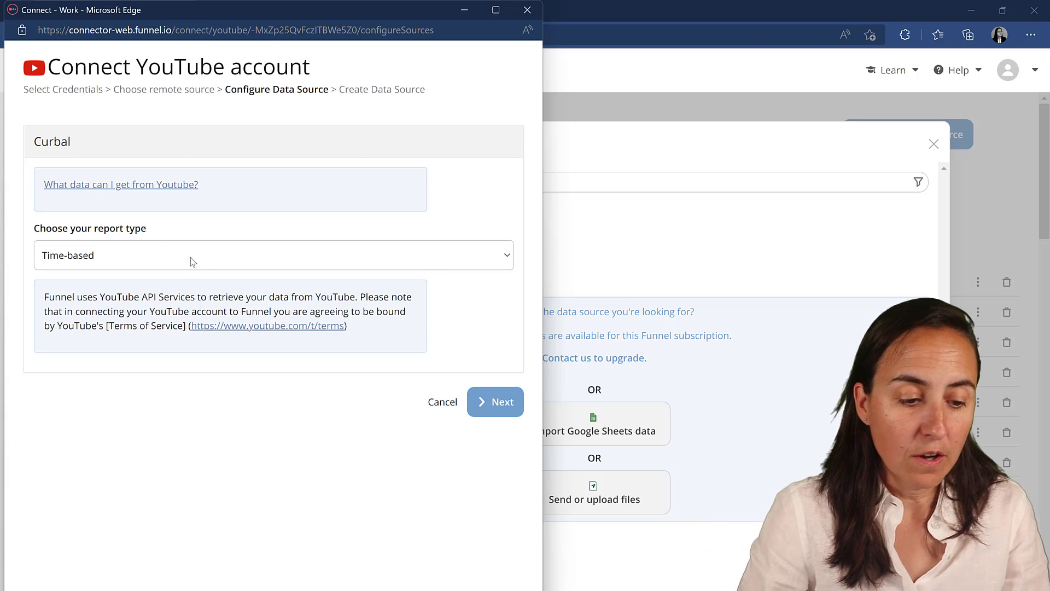
Pick the Channel Insights report type, create the source, and close the window
left_click(272, 255)
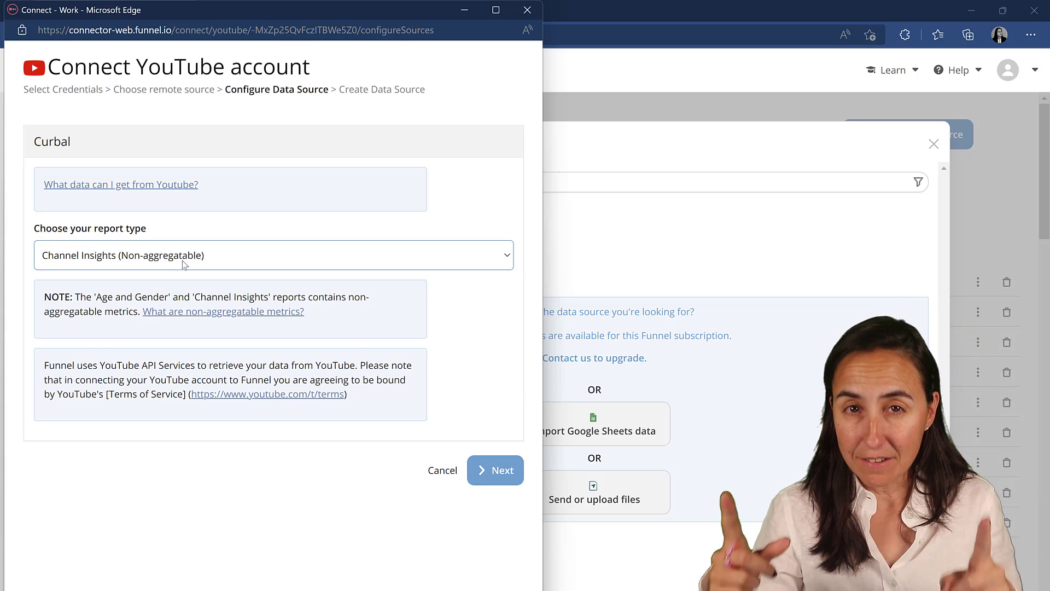
mouse_move(385, 436)
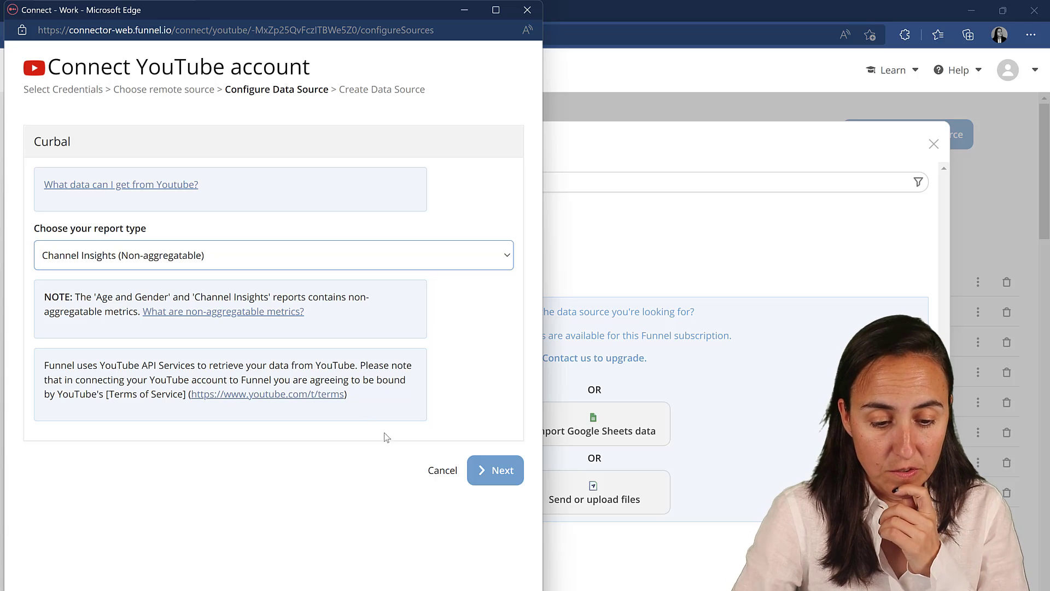
left_click(495, 470)
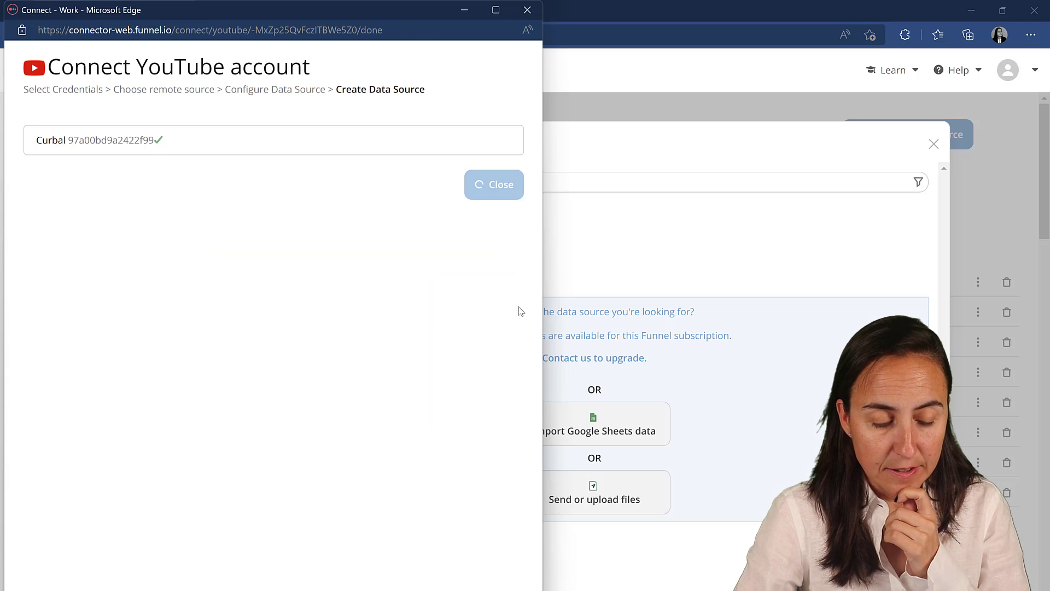
left_click(494, 184)
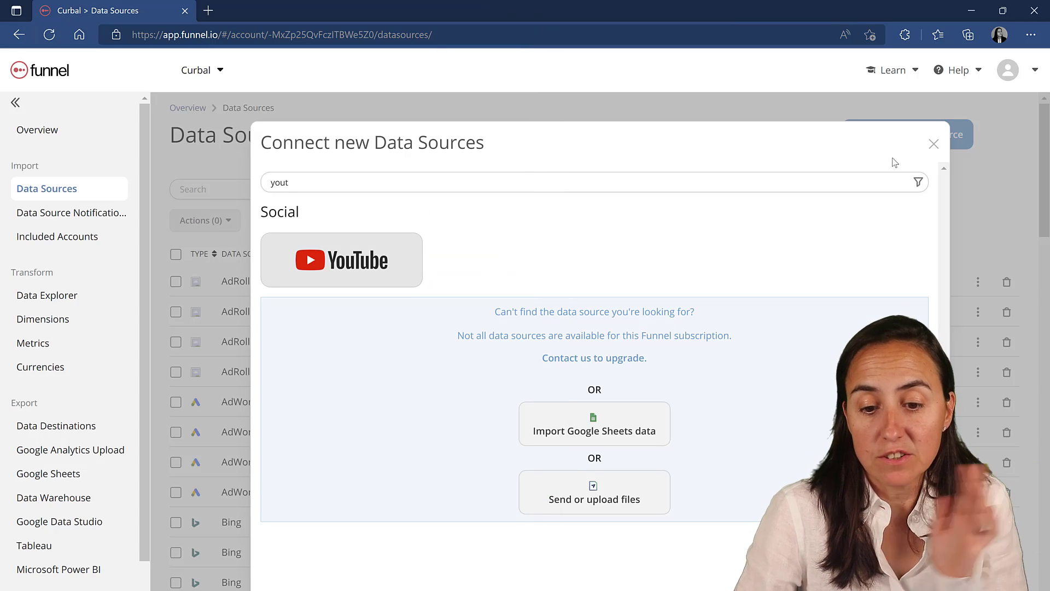
Close the connect window, scroll to the new Curbal YouTube entry, and open Metrics
left_click(933, 143)
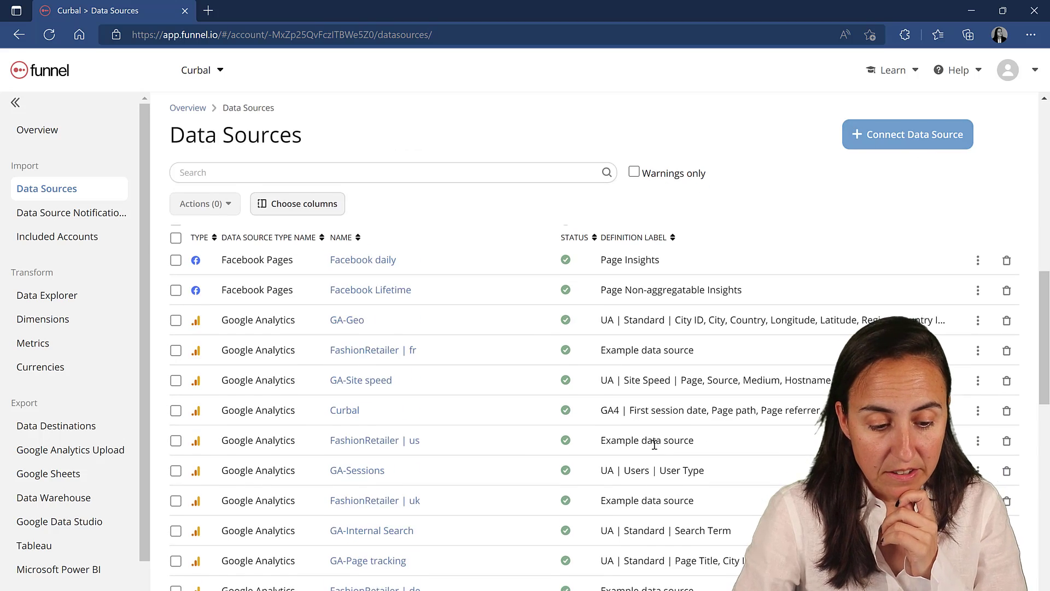
scroll("down", 3)
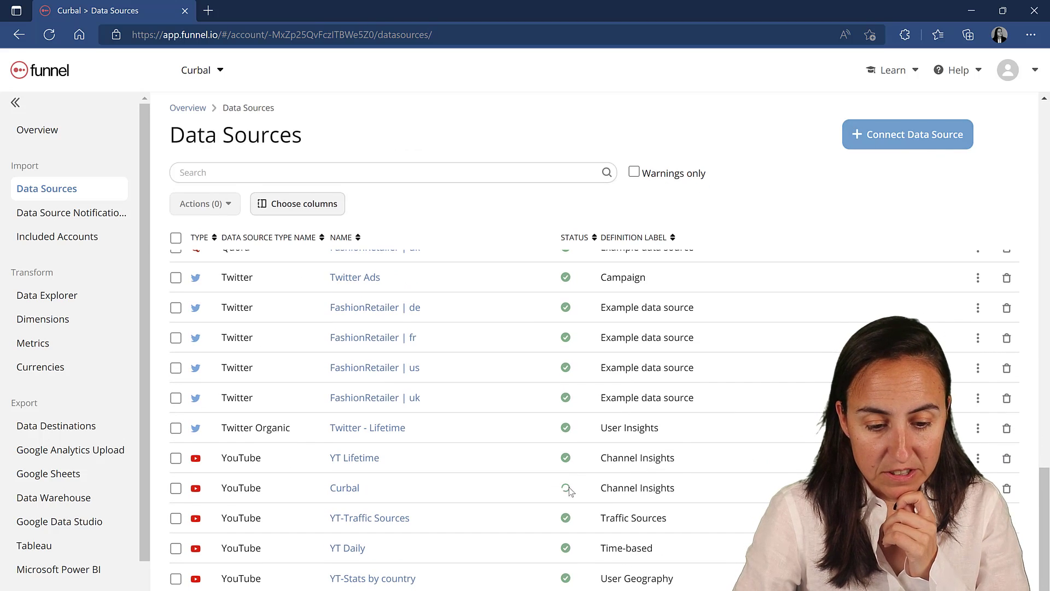
mouse_move(566, 488)
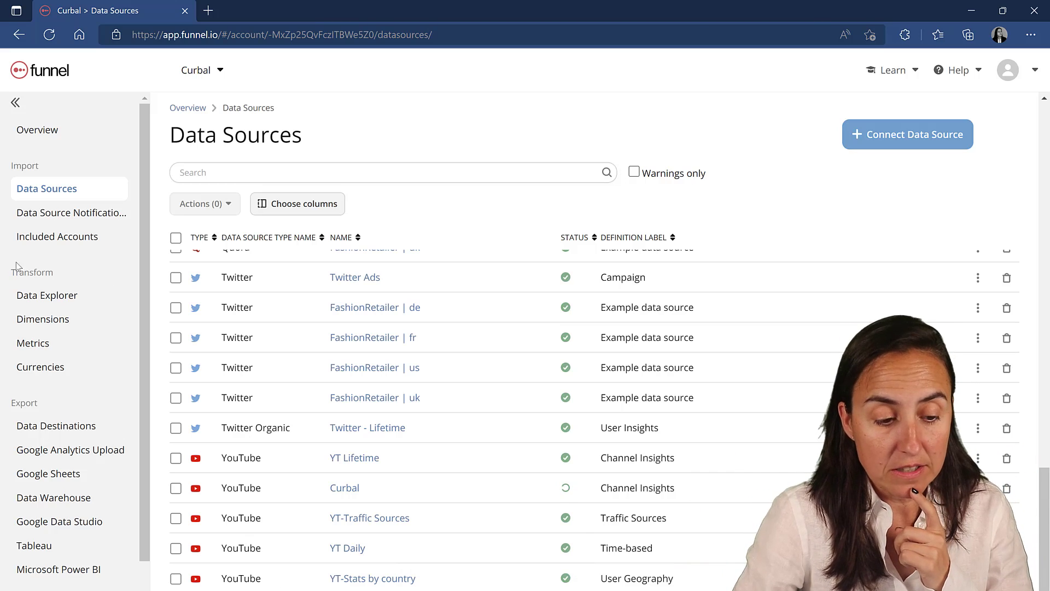
left_click(33, 343)
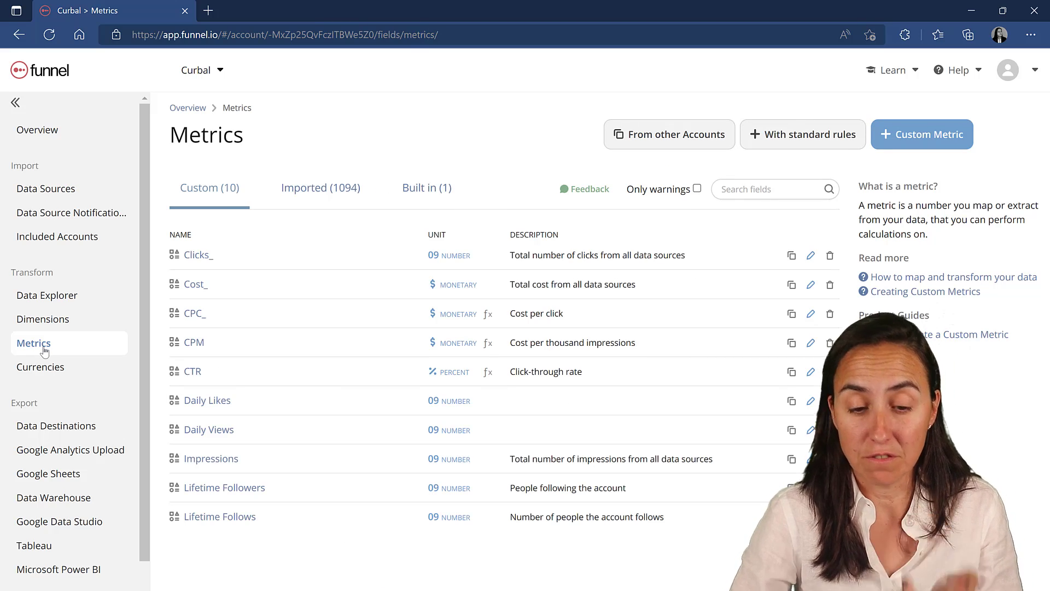
mouse_move(214, 366)
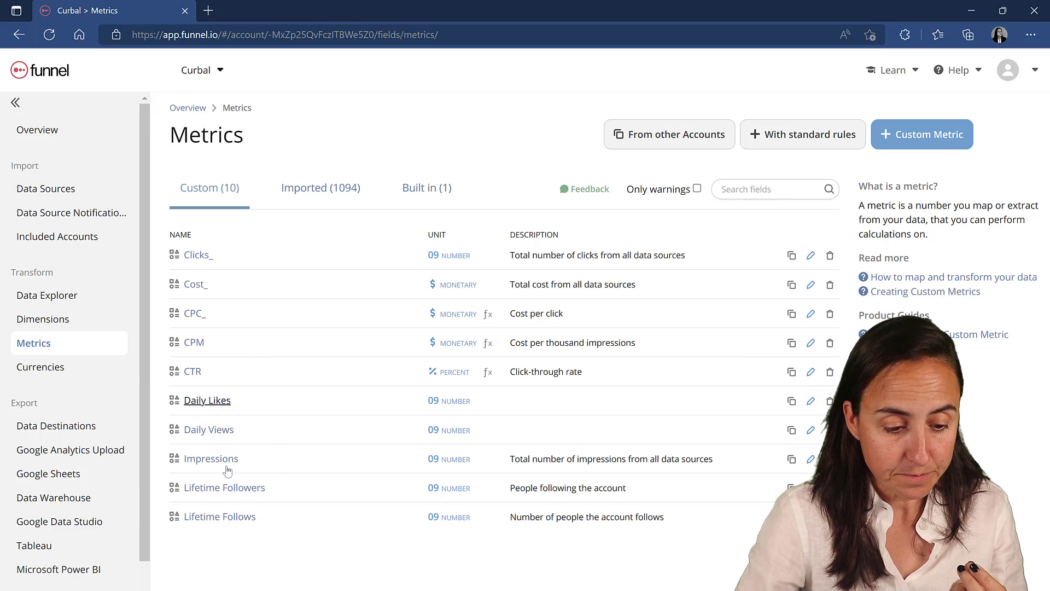
Open the Lifetime Followers metric details and switch it into edit mode
left_click(223, 487)
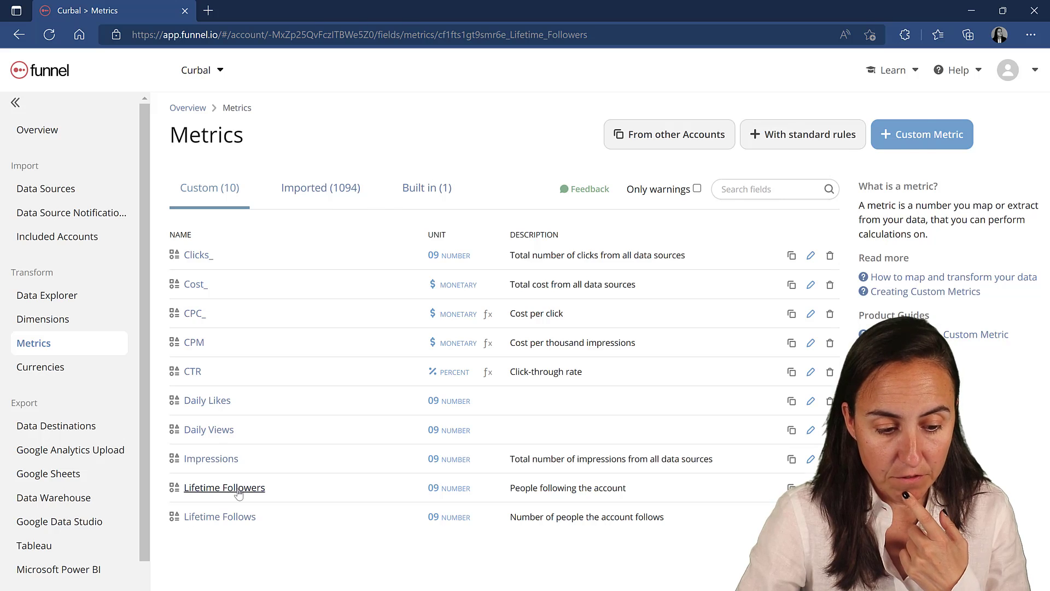
left_click(223, 488)
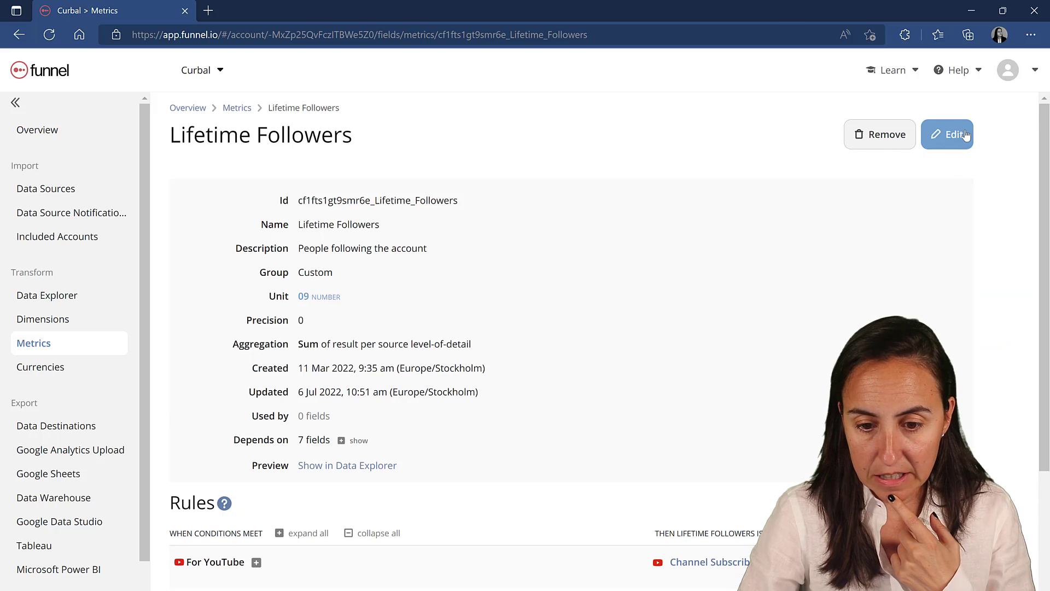
left_click(947, 134)
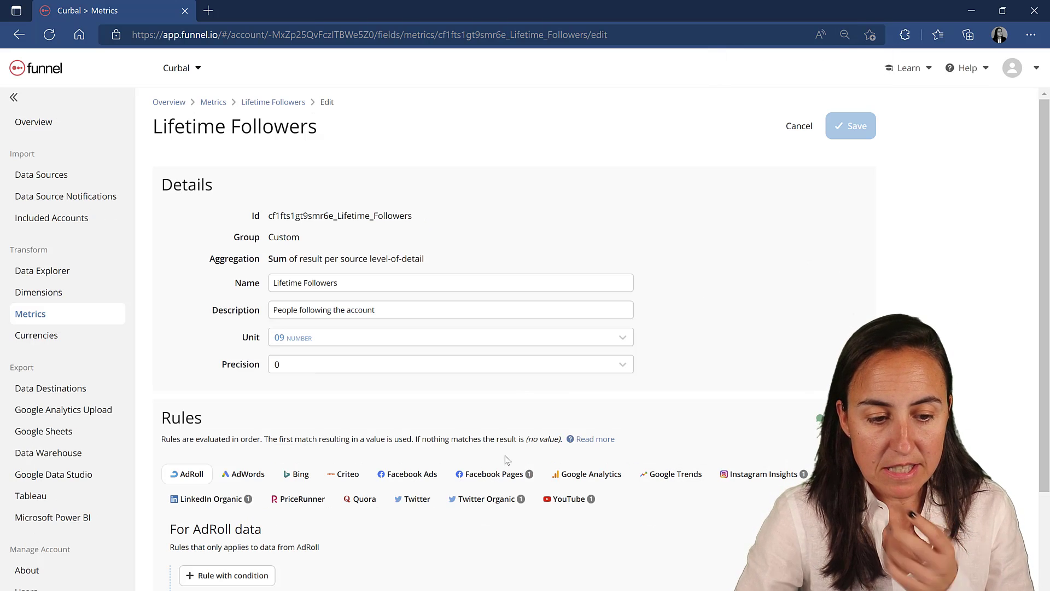
mouse_move(522, 427)
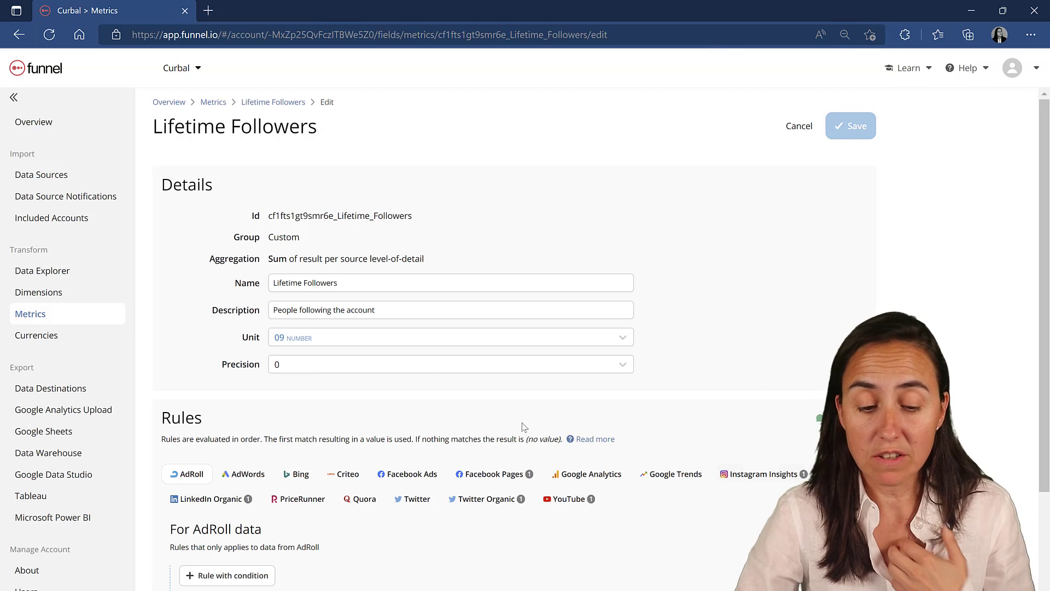
mouse_move(478, 215)
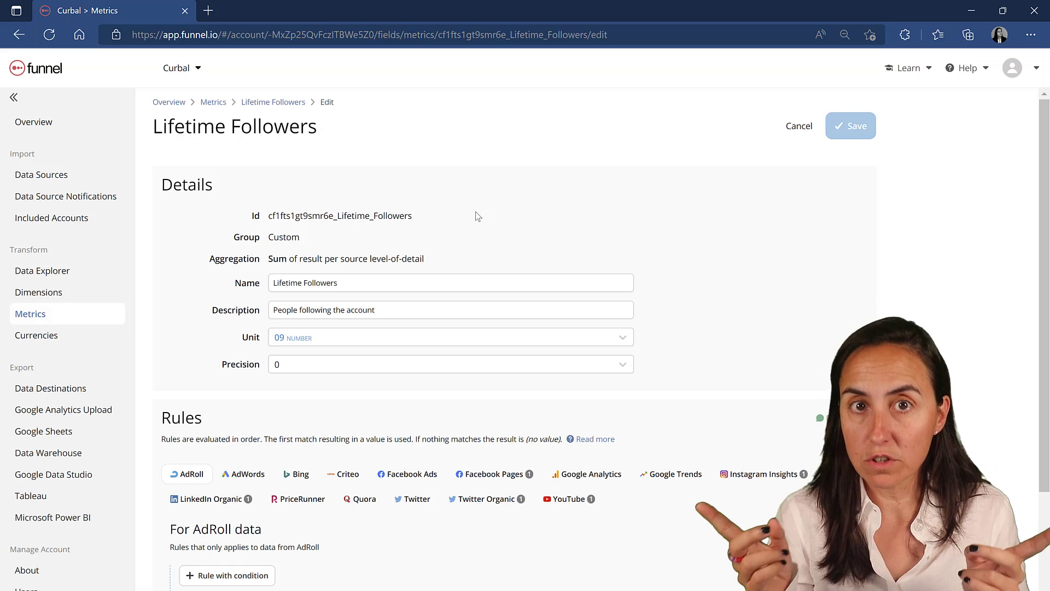
Review the Instagram, LinkedIn and YouTube follower rules, then save Lifetime Followers
scroll("down", 3)
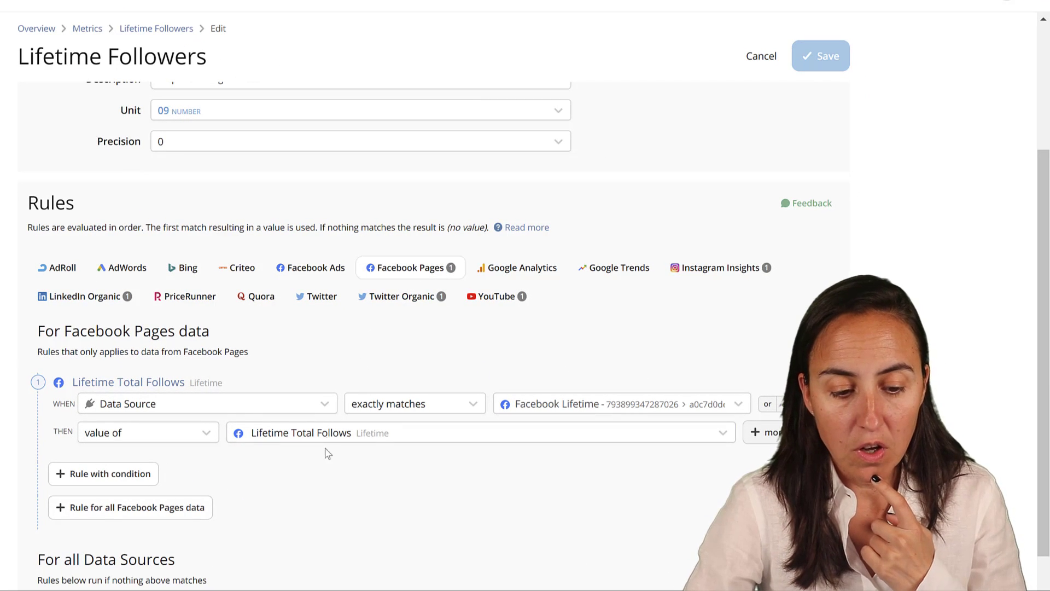
mouse_move(433, 375)
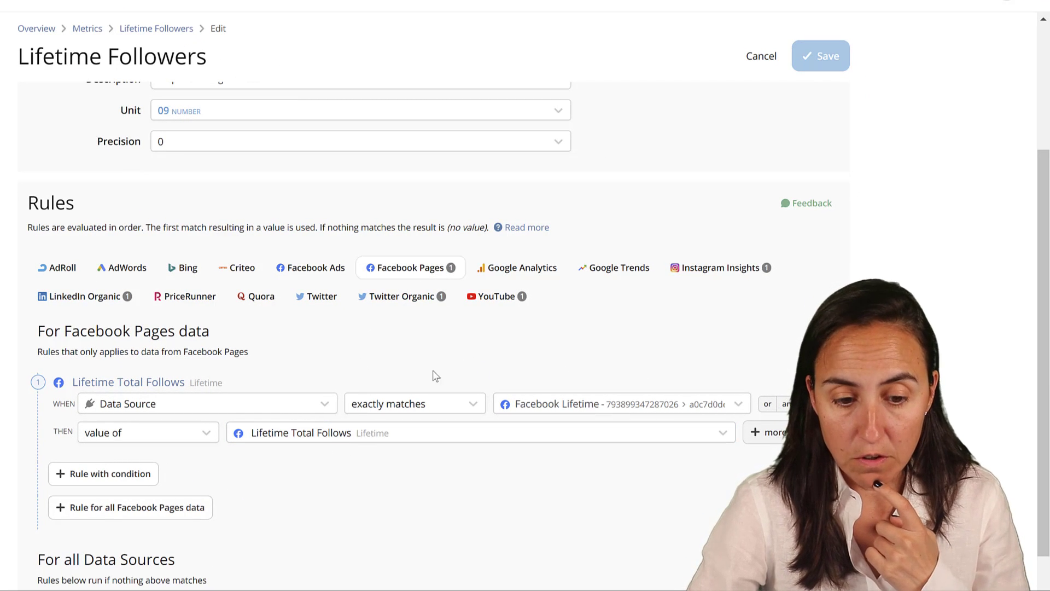
left_click(719, 267)
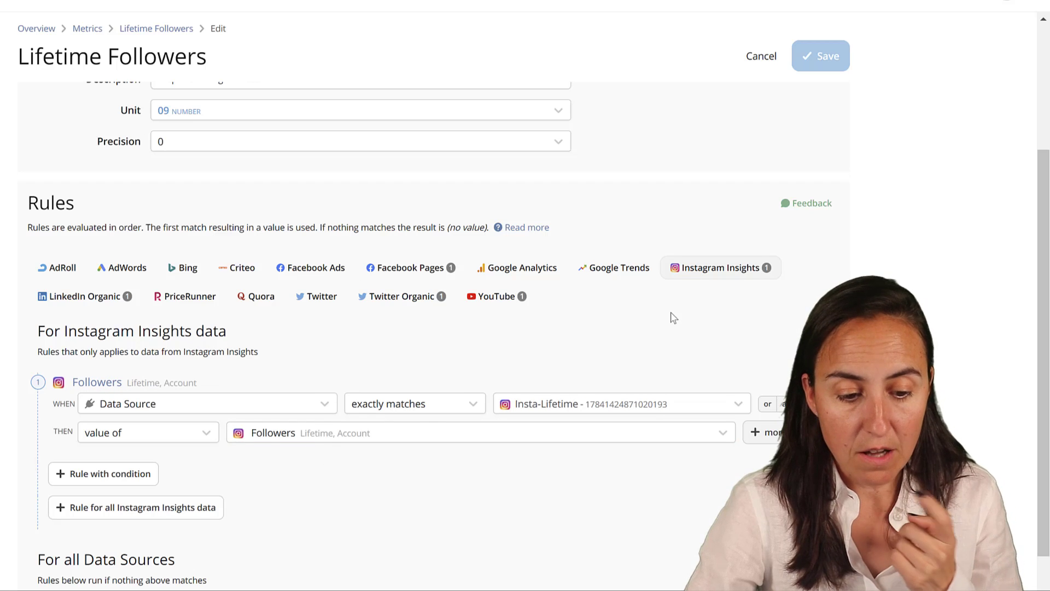
left_click(79, 296)
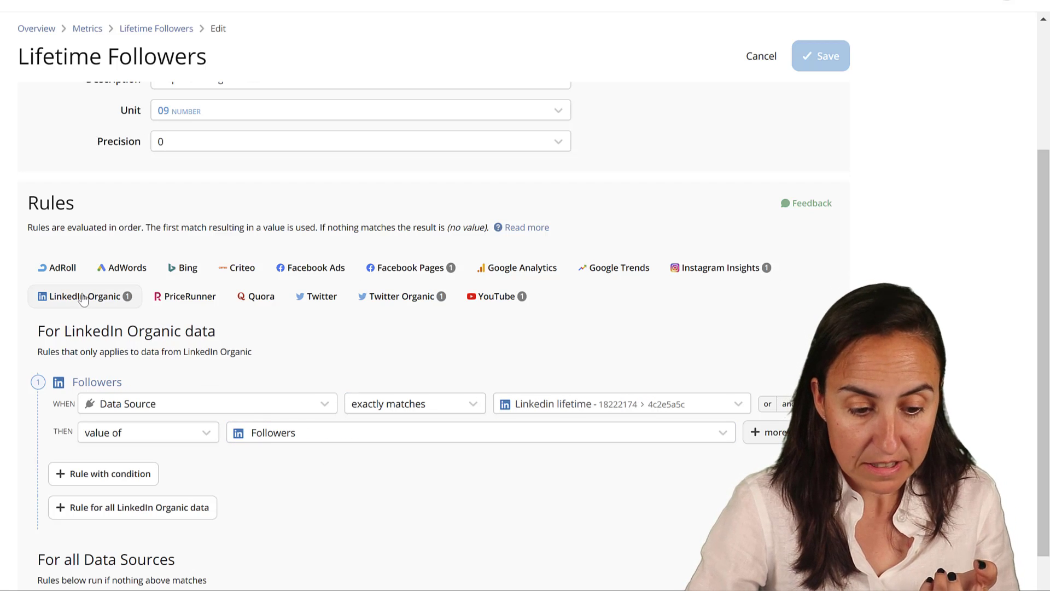
left_click(495, 296)
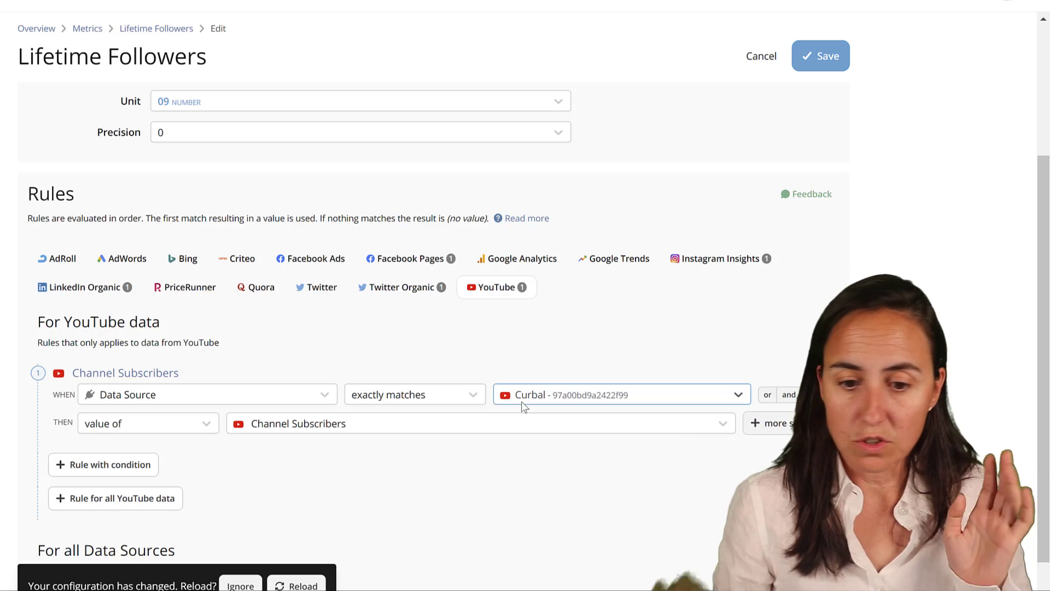
left_click(821, 56)
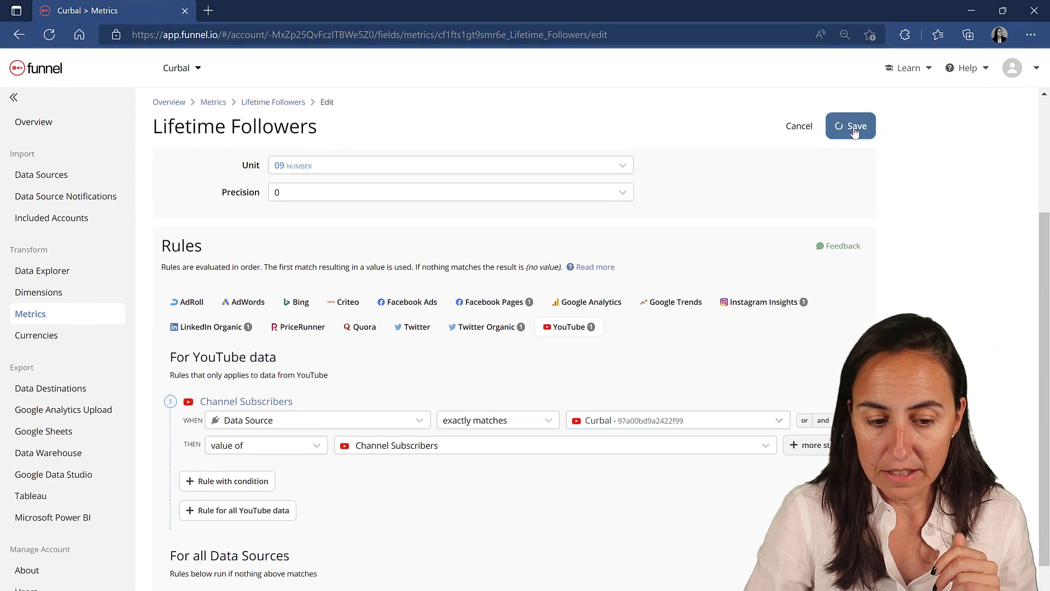
left_click(850, 126)
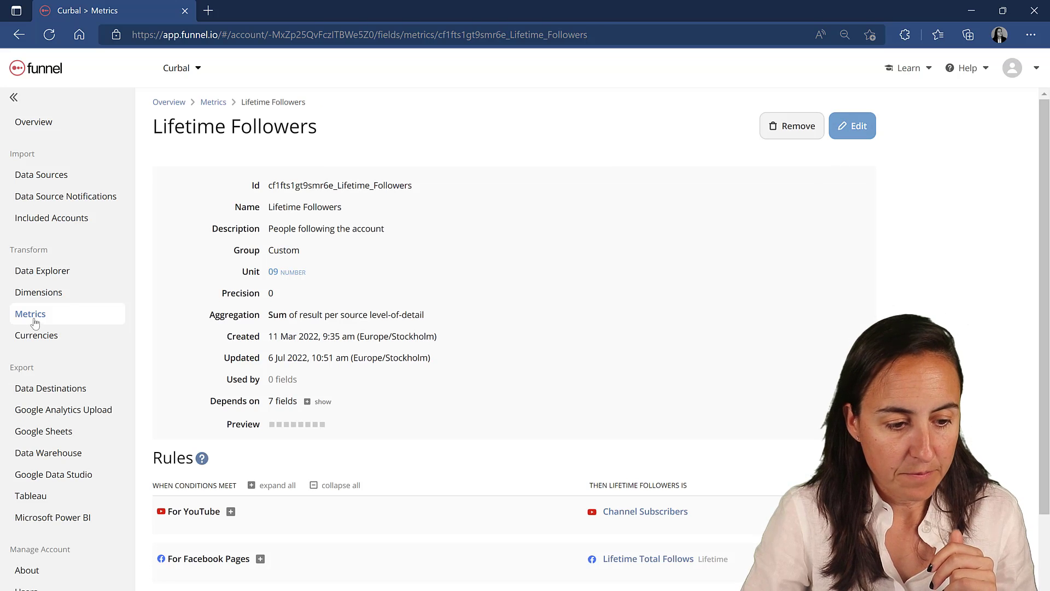
Browse built-in dimensions and Data Source details, then return to the custom dimensions list
left_click(39, 291)
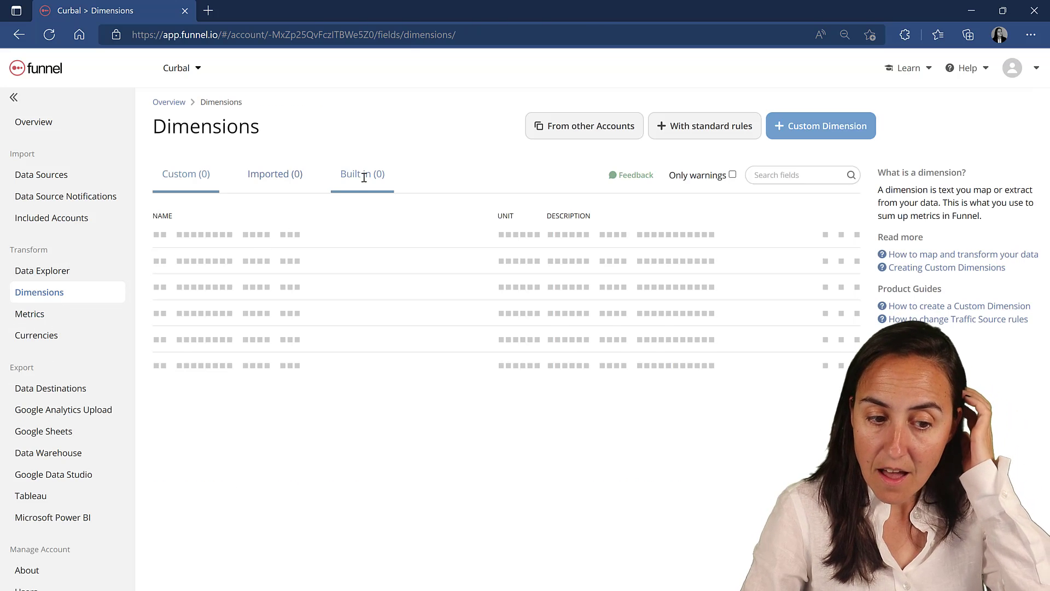
left_click(361, 174)
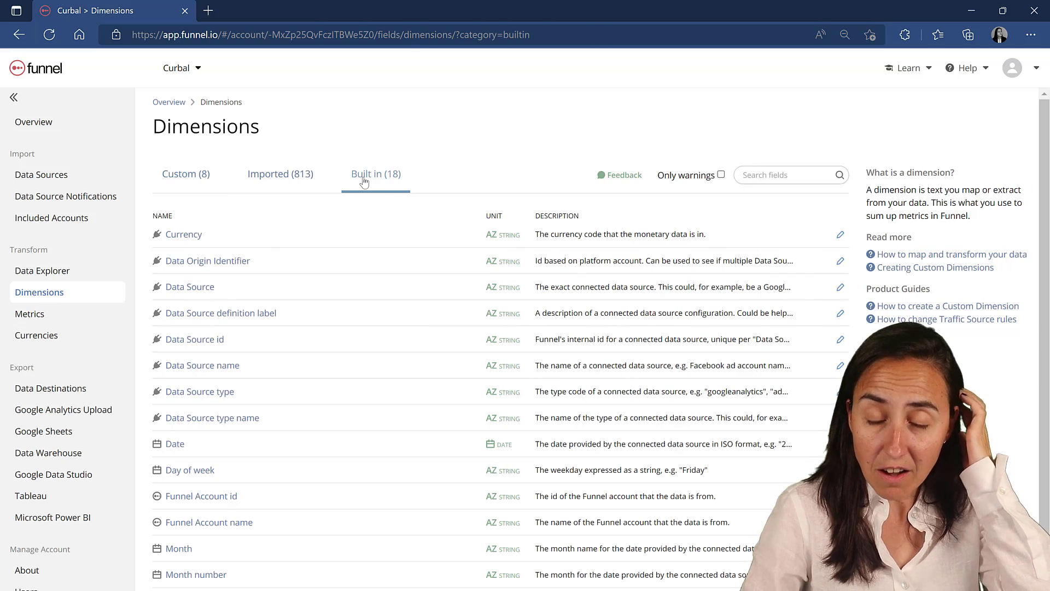
mouse_move(369, 219)
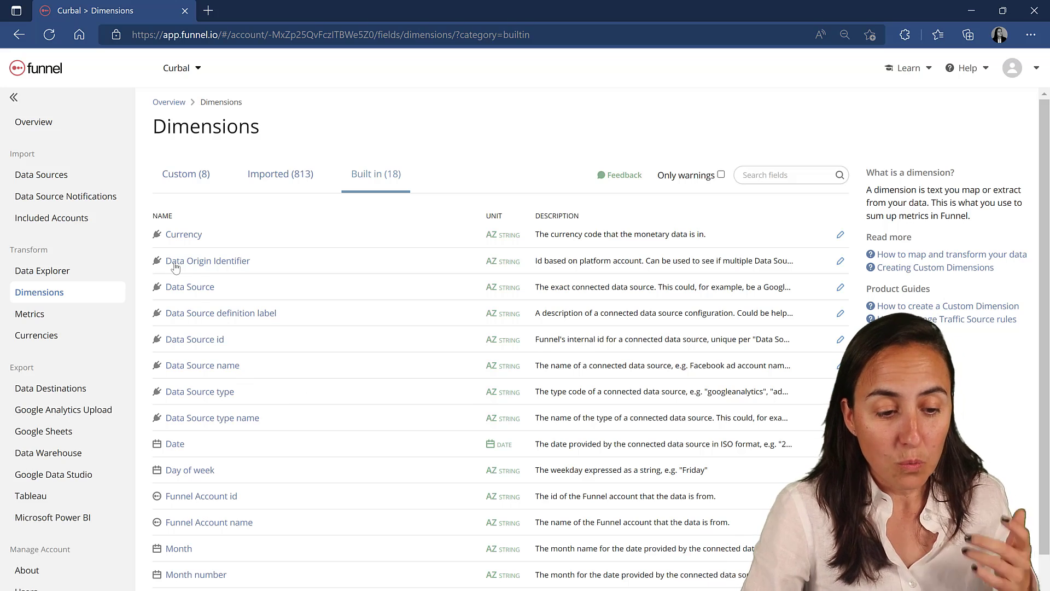
left_click(191, 286)
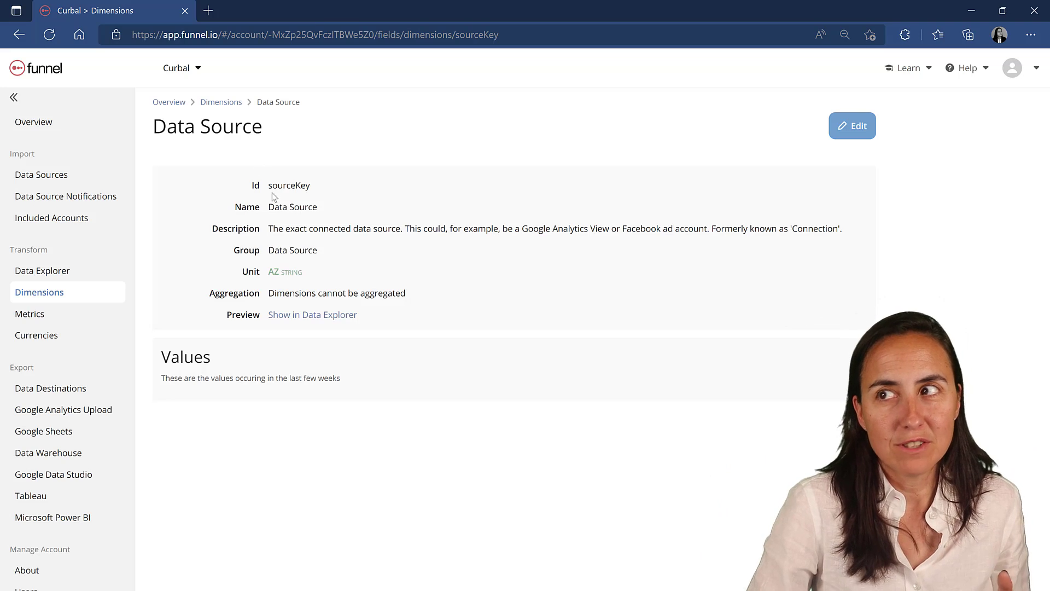
mouse_move(301, 488)
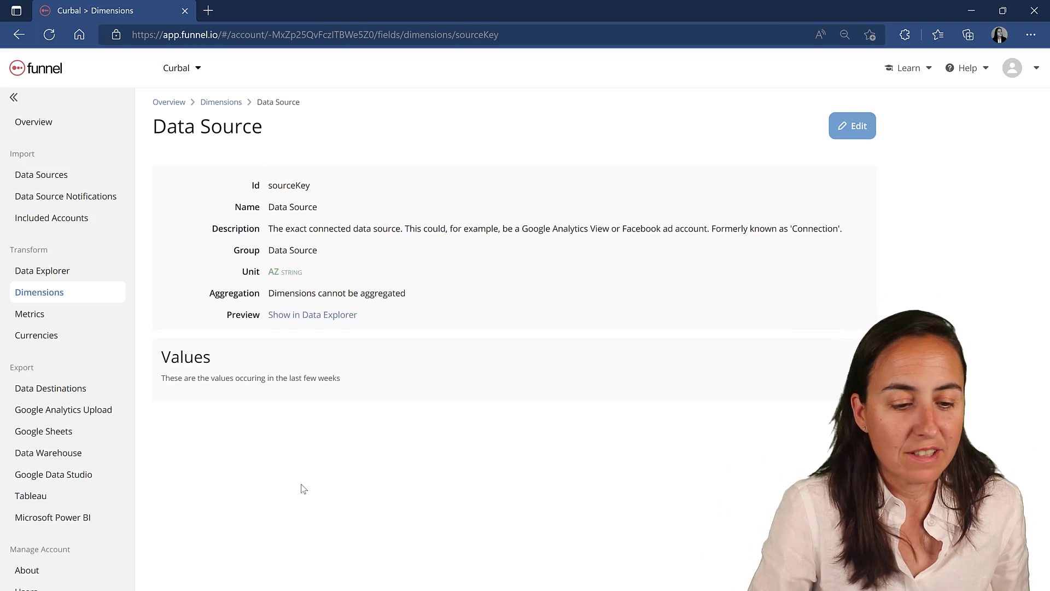
left_click(220, 102)
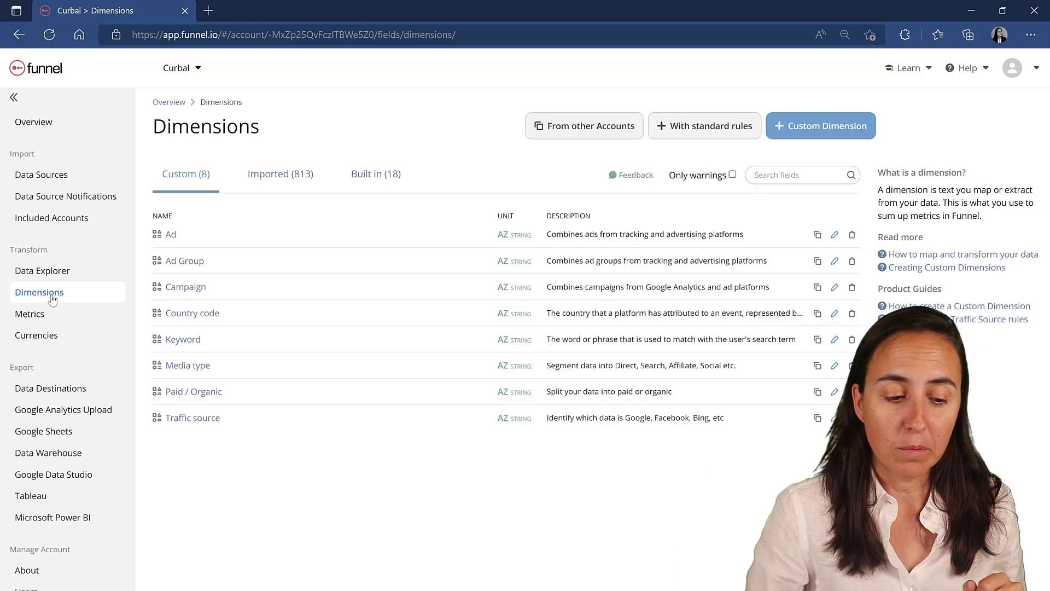
mouse_move(37, 388)
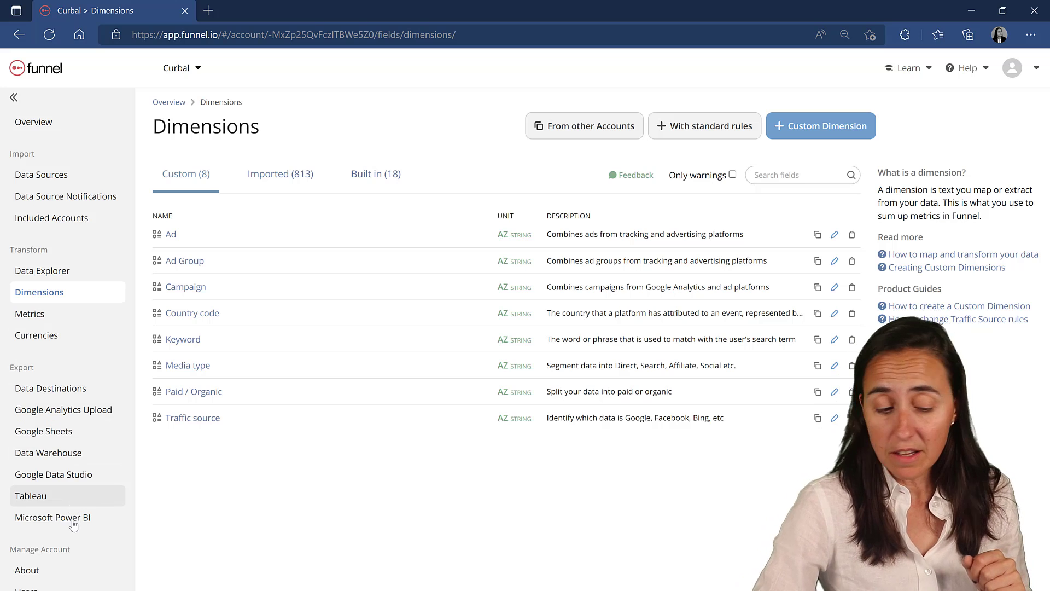
Start a new view from the Microsoft Power BI views list
left_click(53, 517)
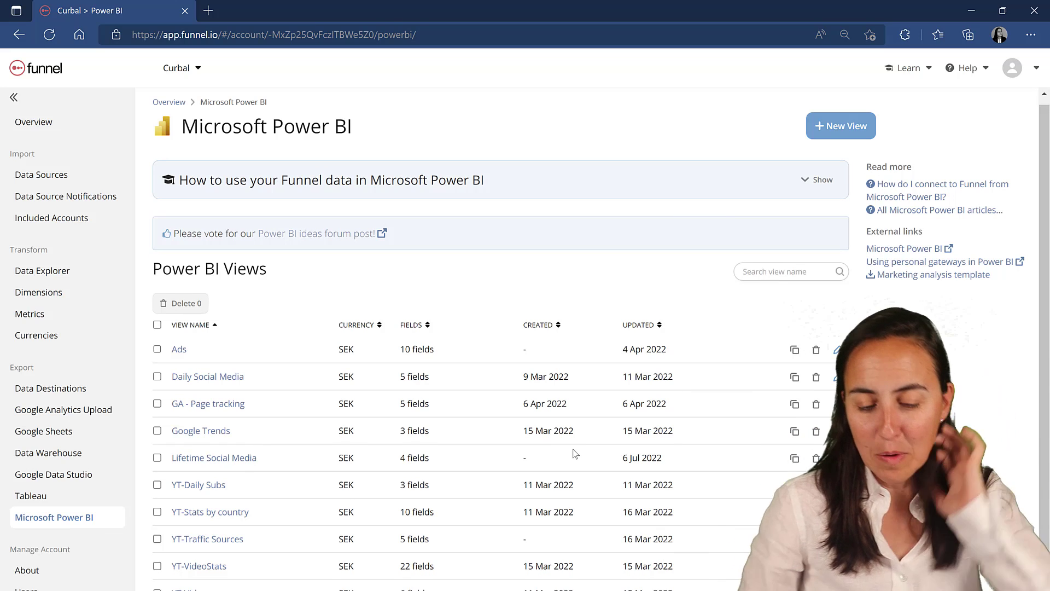
mouse_move(764, 112)
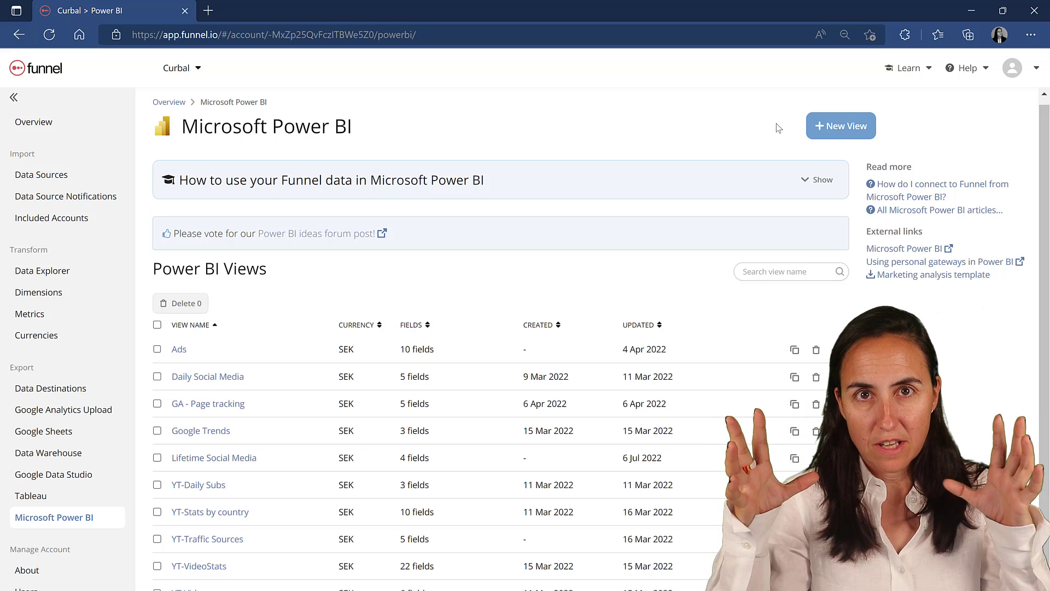
left_click(840, 126)
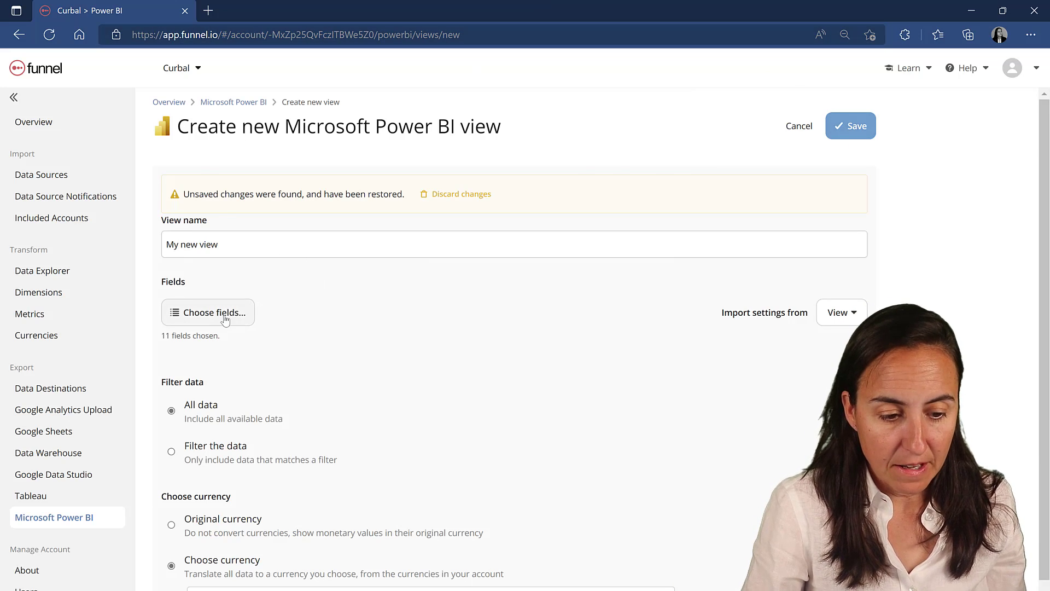
Search fields for 'foll', tick Lifetime Follows and Lifetime Followers, and close the picker
left_click(209, 312)
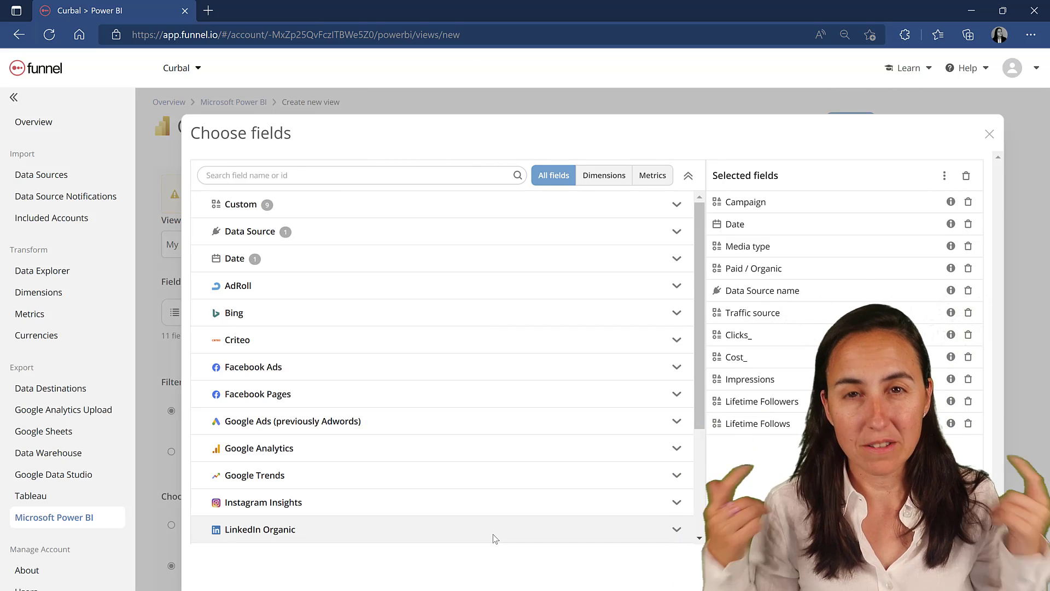
mouse_move(412, 485)
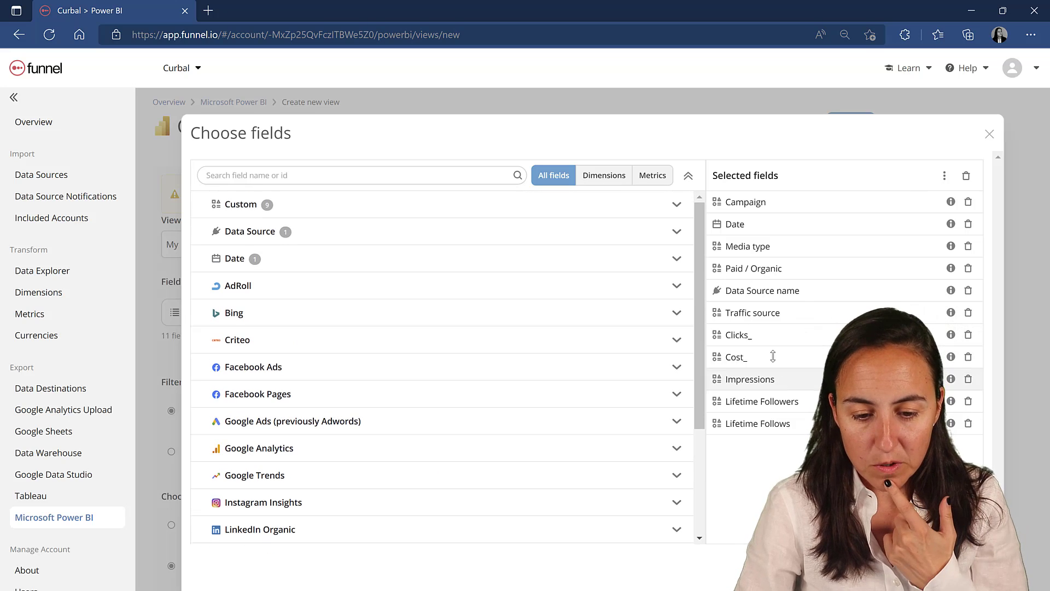
mouse_move(761, 289)
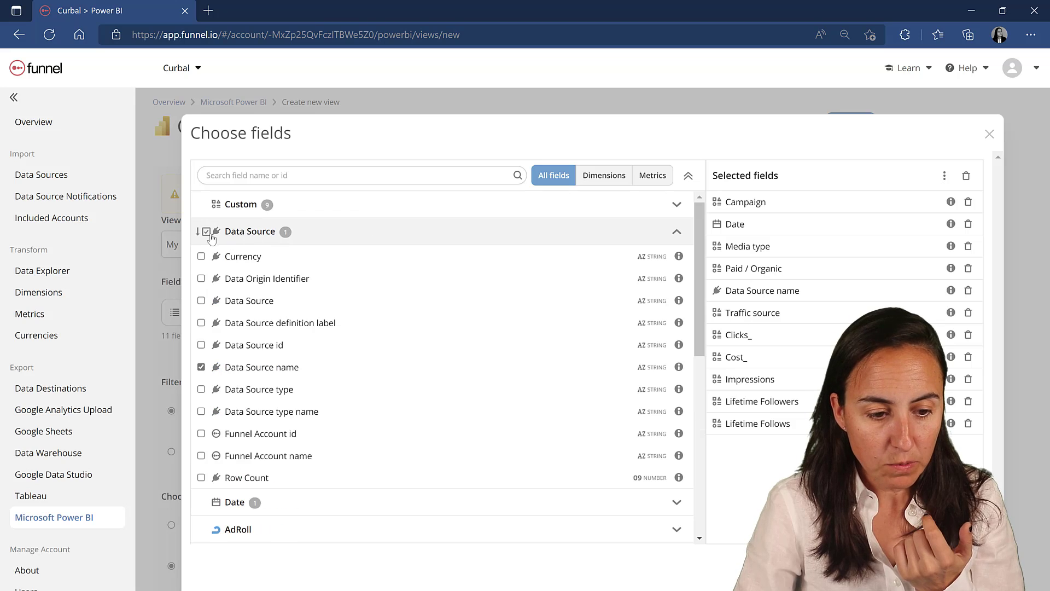
scroll("down", 3)
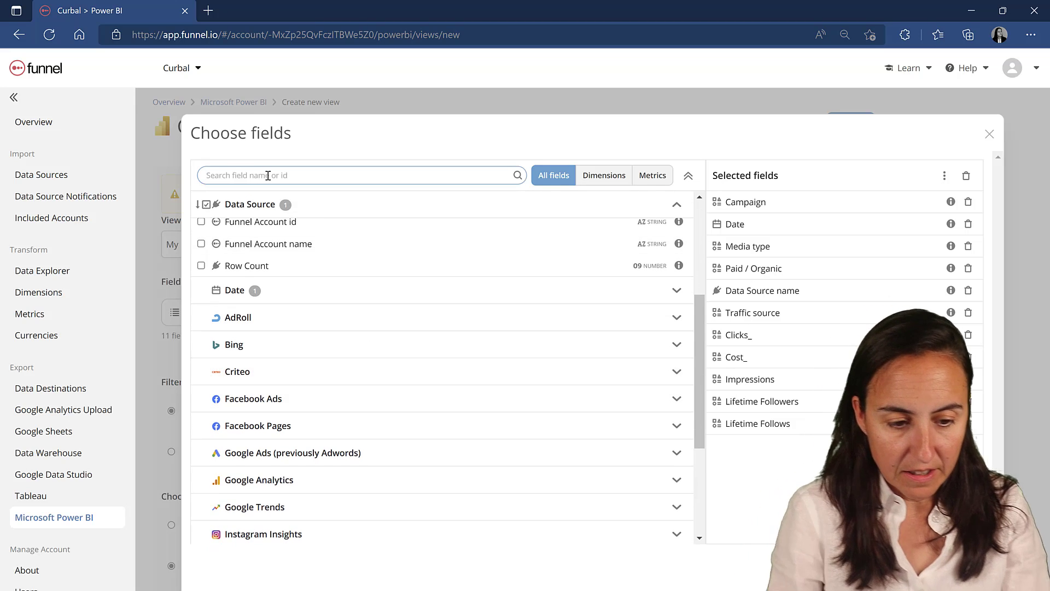
type("foll")
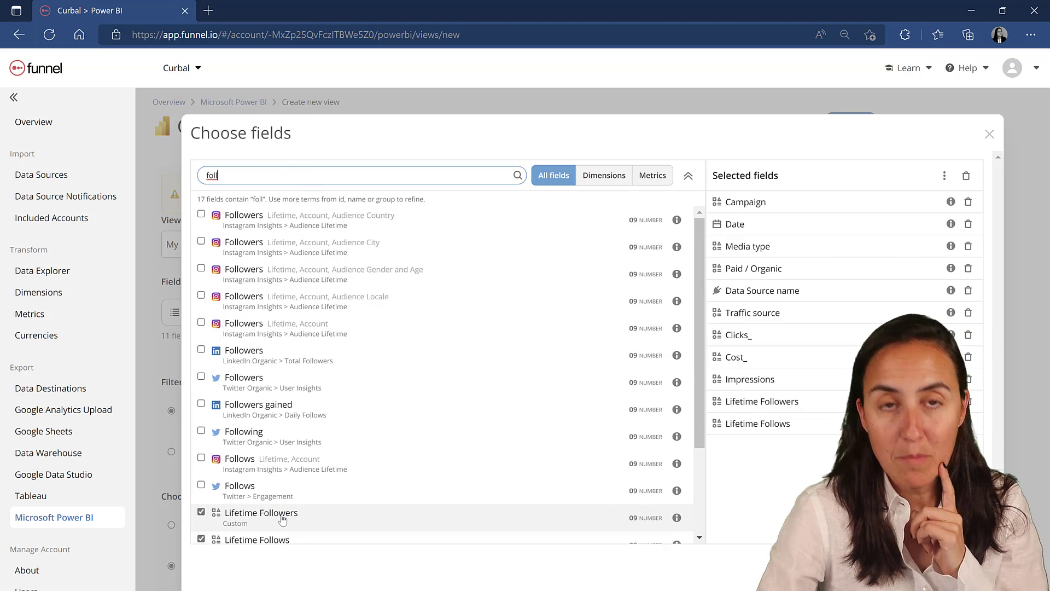
mouse_move(328, 549)
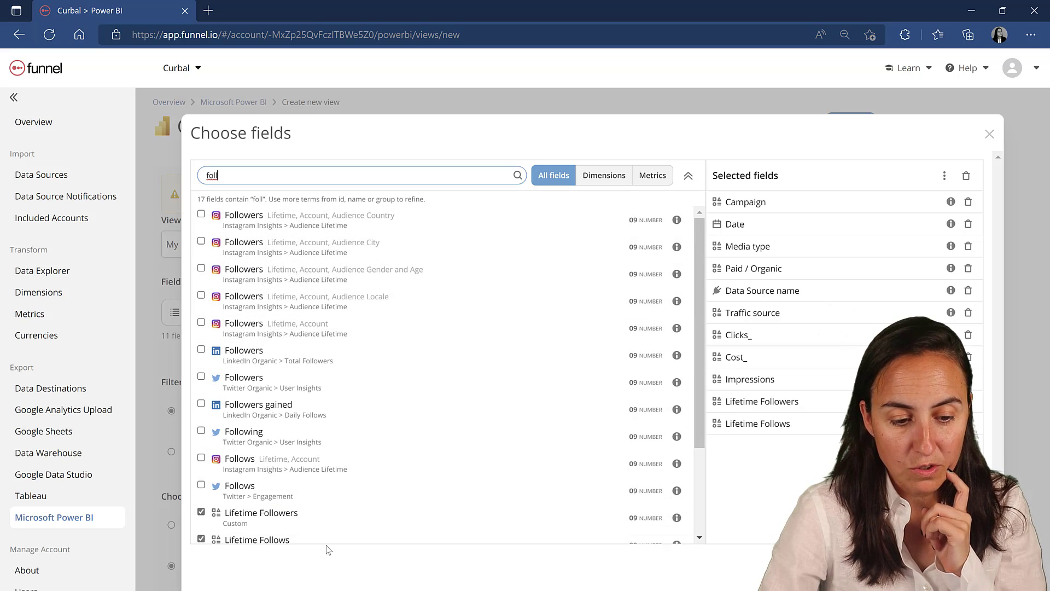
mouse_move(380, 560)
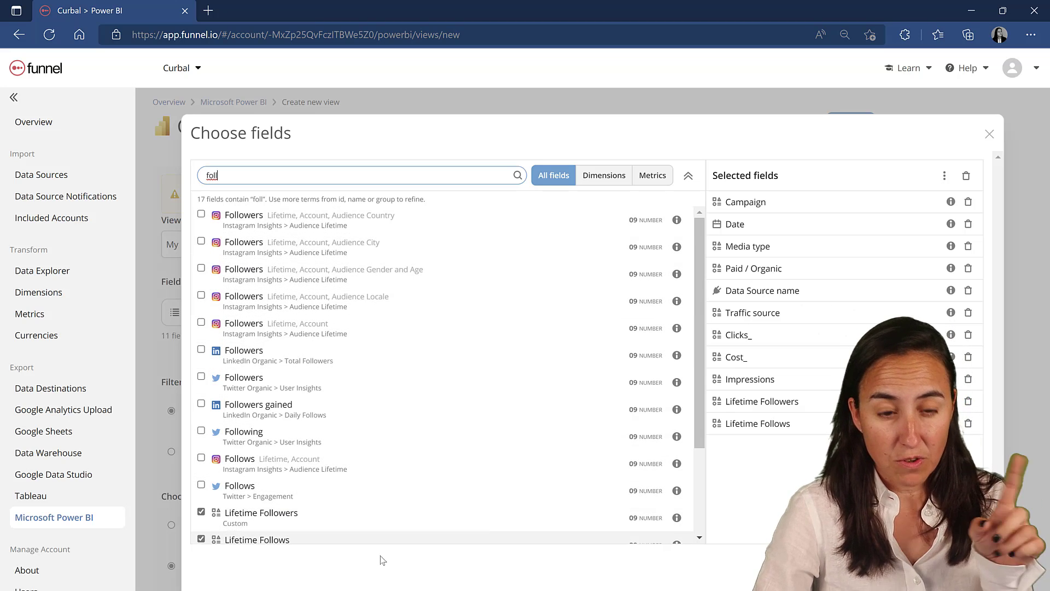
left_click(201, 512)
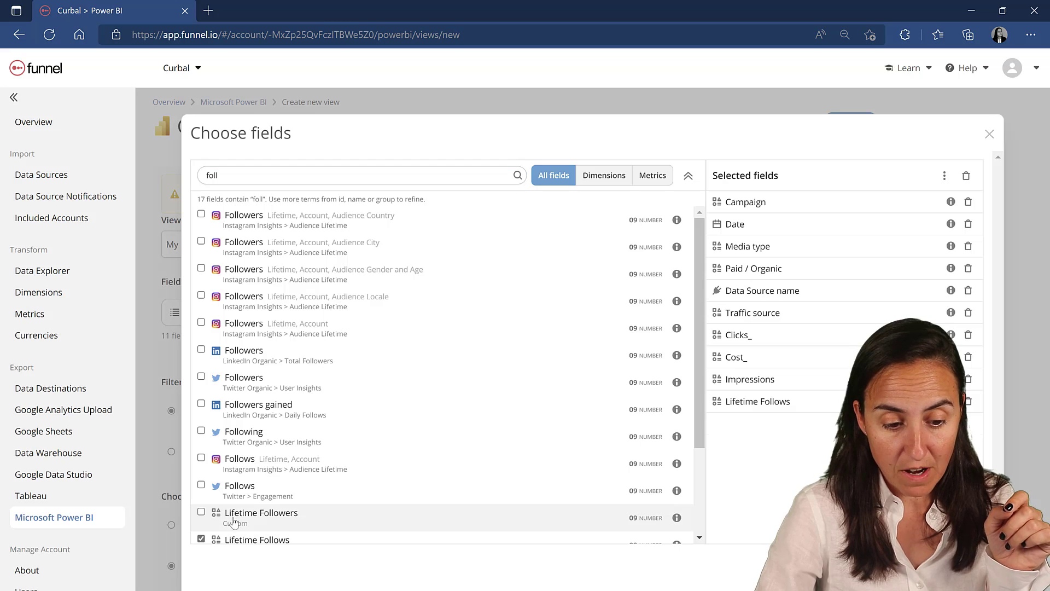
left_click(201, 513)
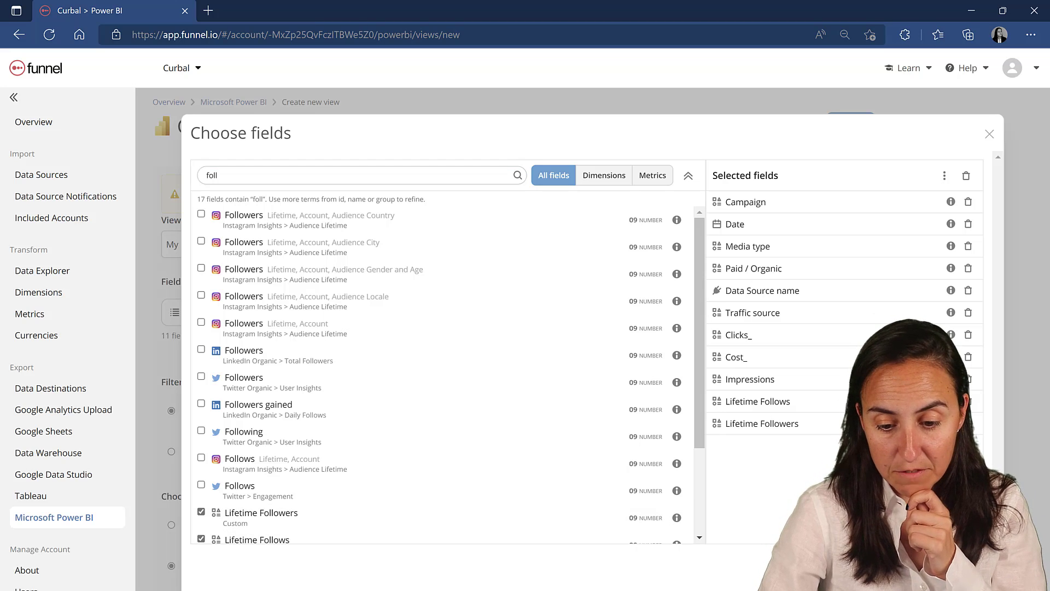
left_click(989, 134)
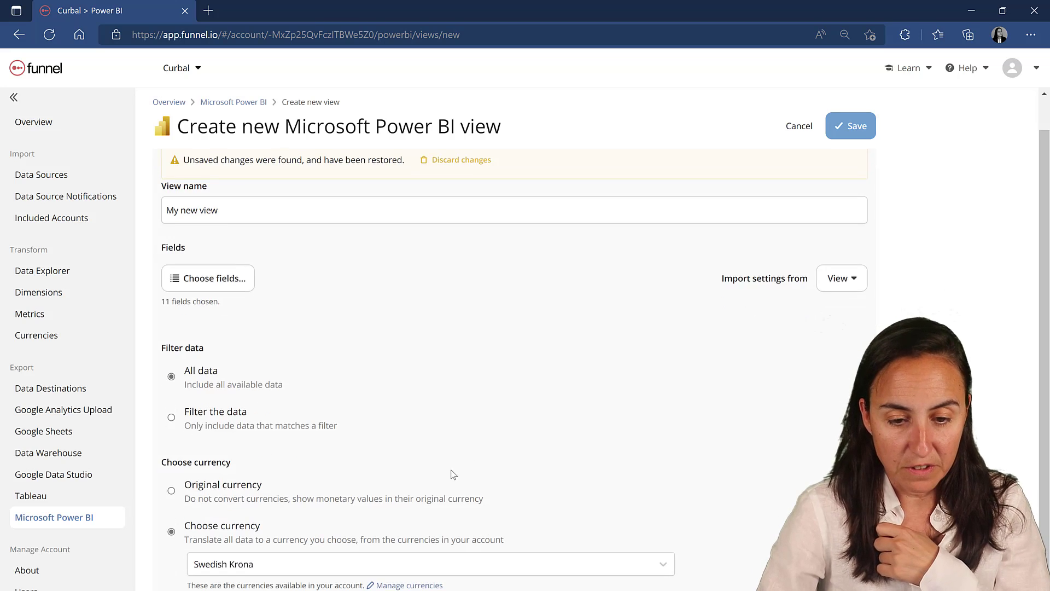
Return to the Power BI views list and open the Lifetime Social Media view
left_click(799, 126)
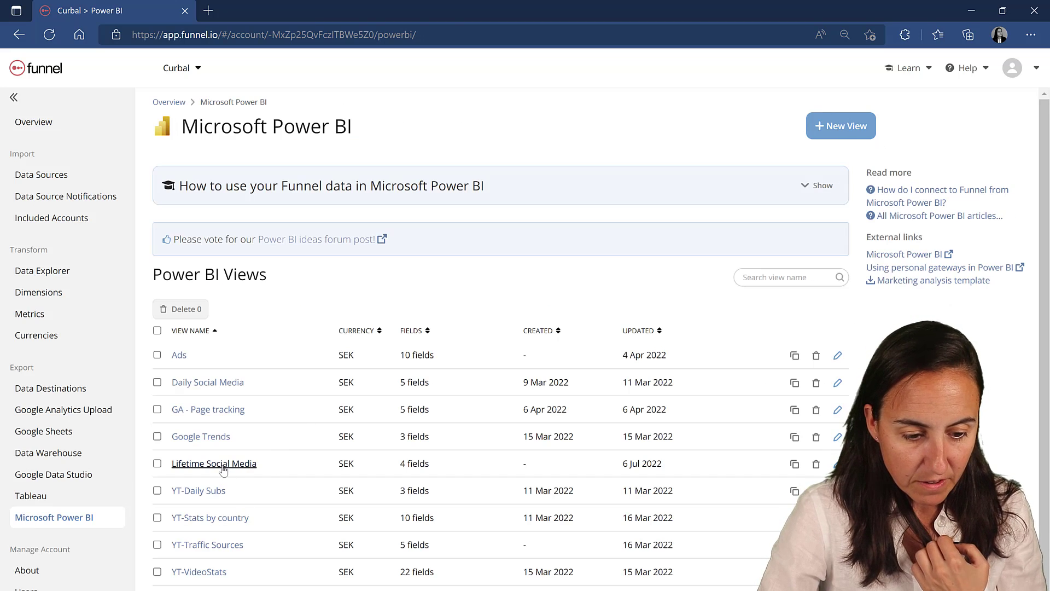
left_click(213, 462)
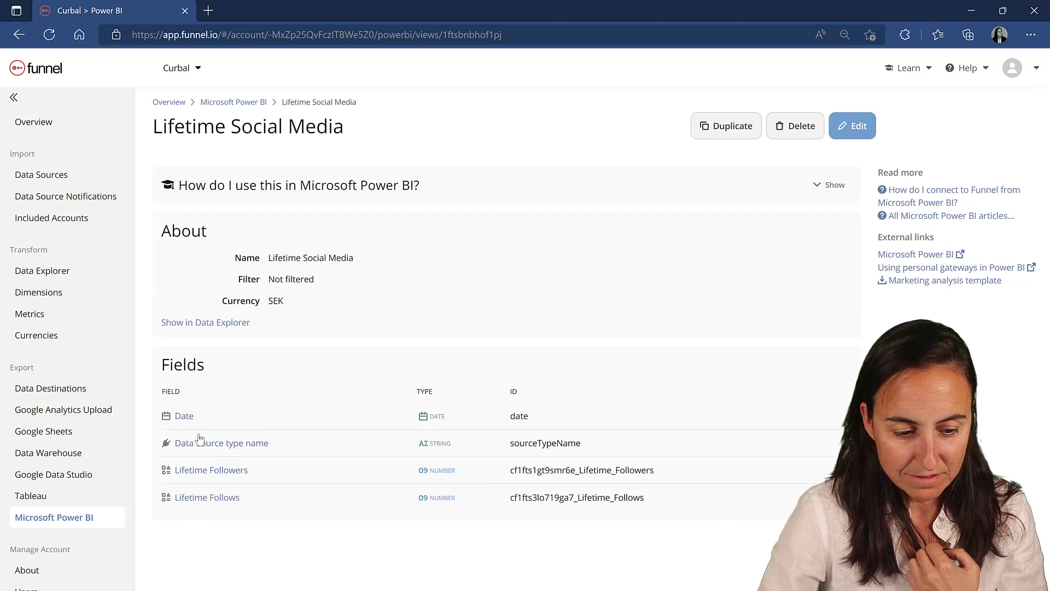
mouse_move(210, 464)
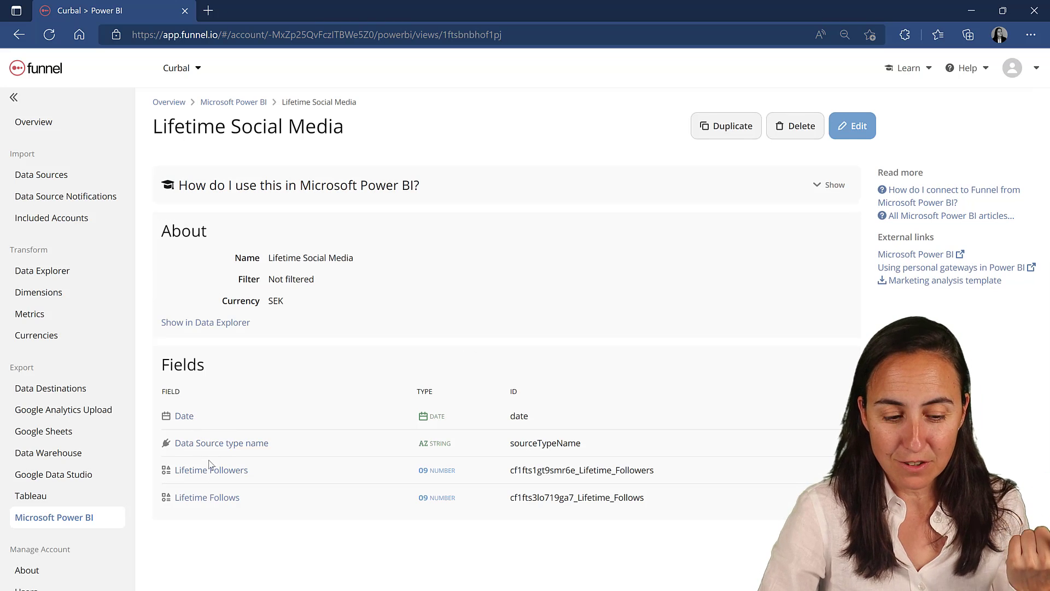
mouse_move(206, 497)
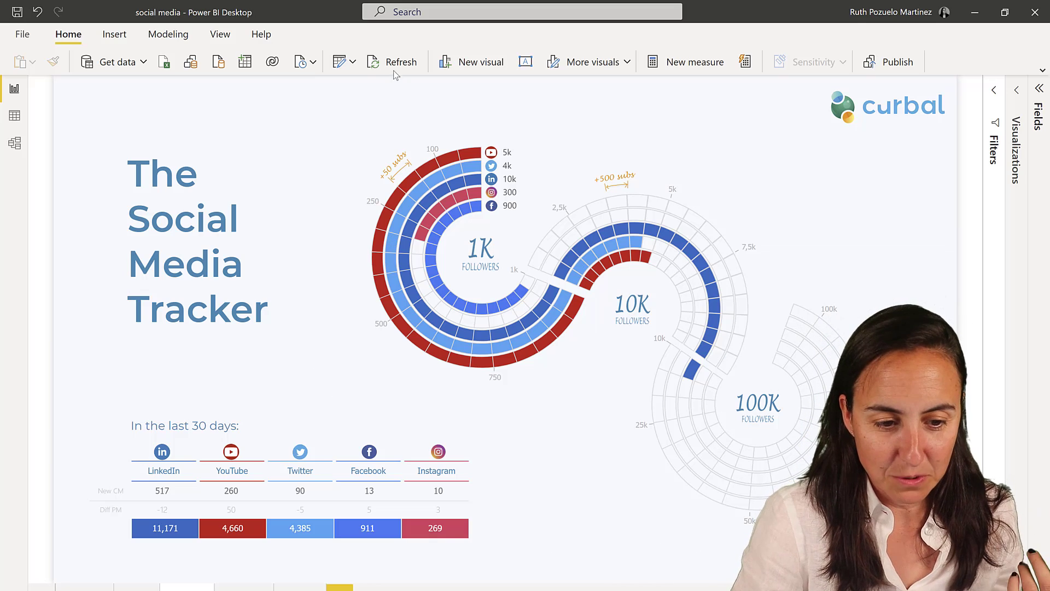
Refresh the Social Media Tracker report's data in Power BI Desktop
left_click(400, 61)
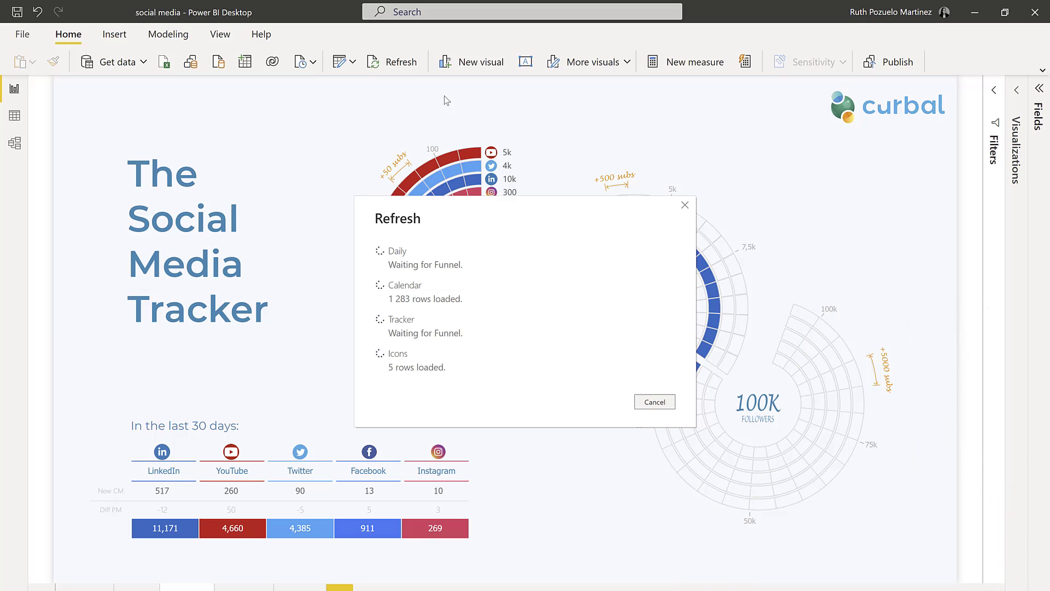
left_click(653, 401)
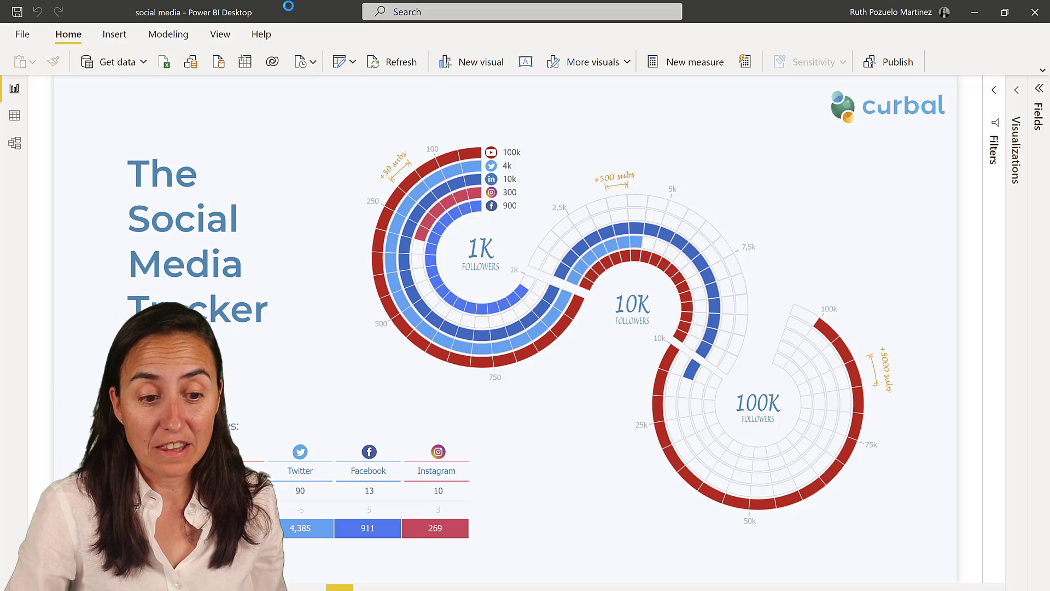
mouse_move(340, 61)
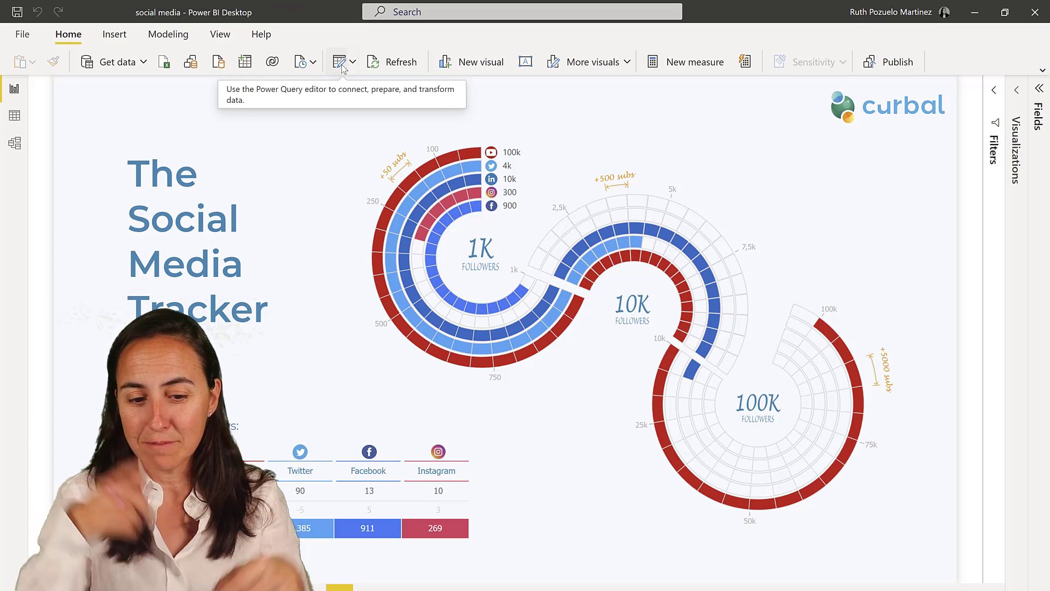
mouse_move(133, 86)
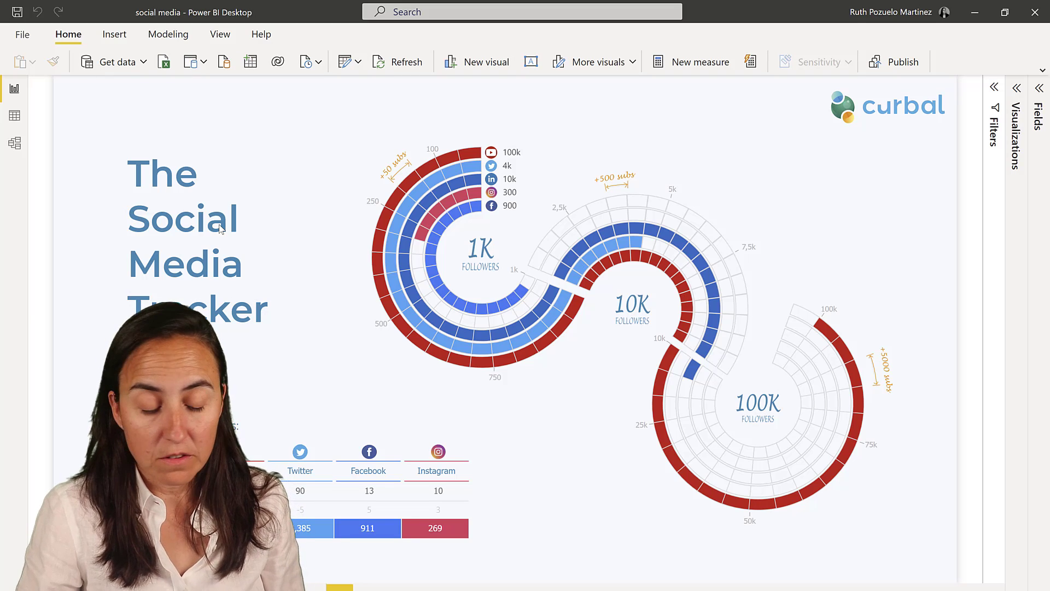
Find the Funnel connector in Get Data and connect to it
left_click(113, 62)
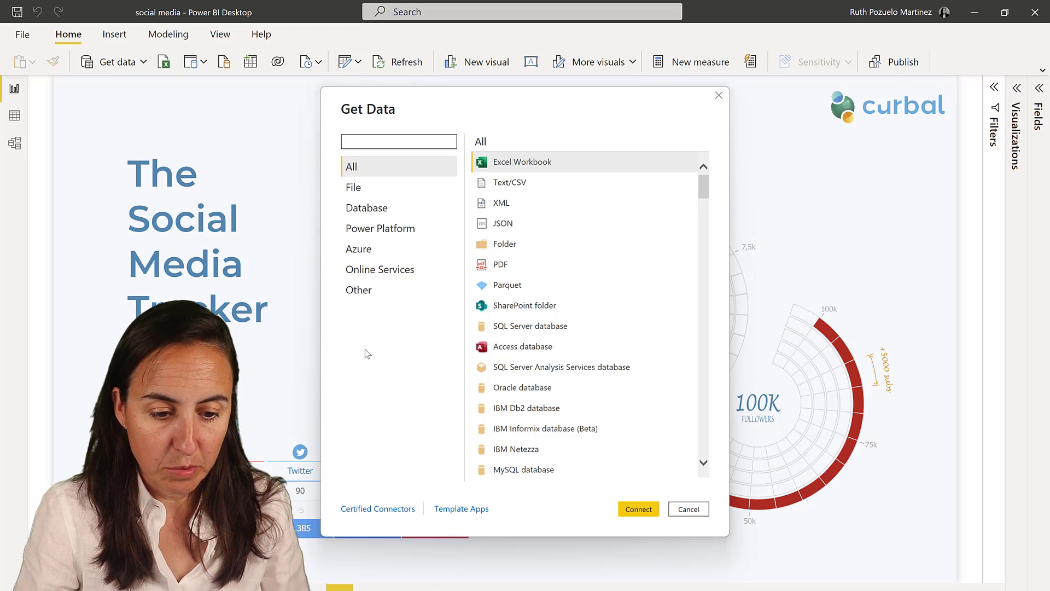
type("funnel")
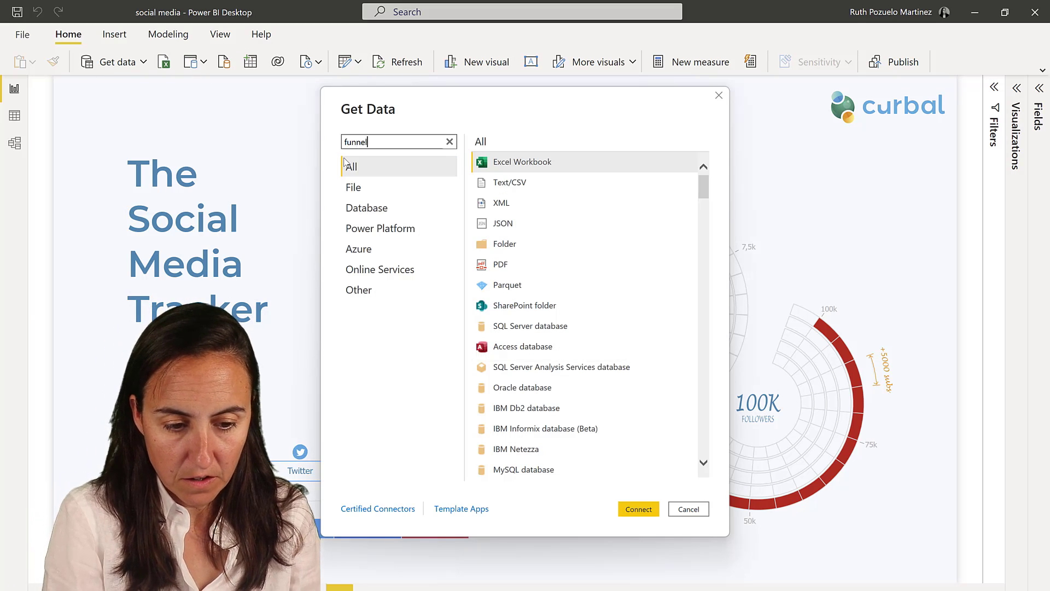
type("funnel")
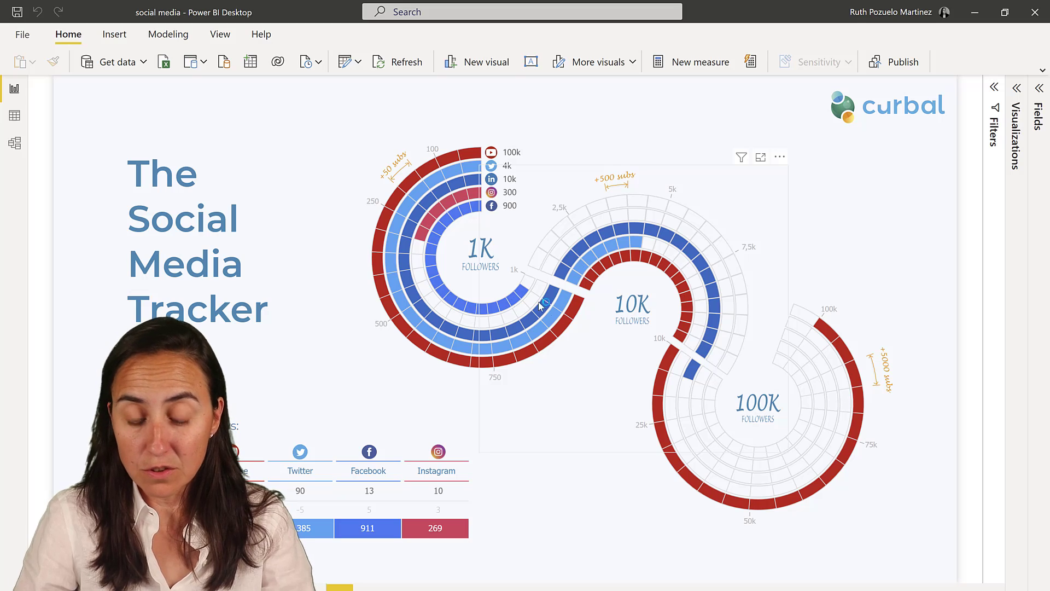
left_click(112, 62)
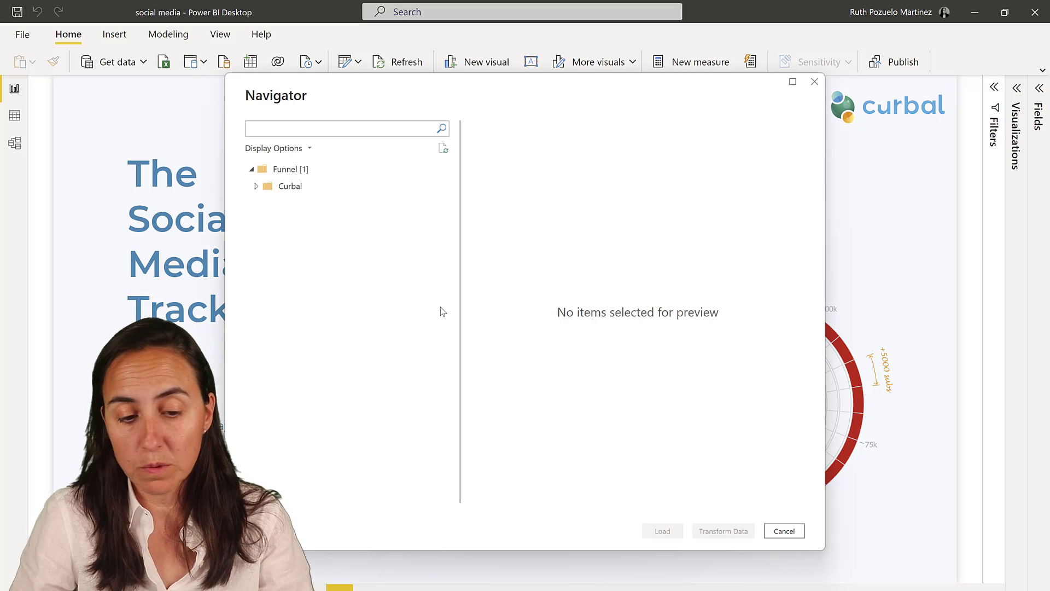
left_click(289, 186)
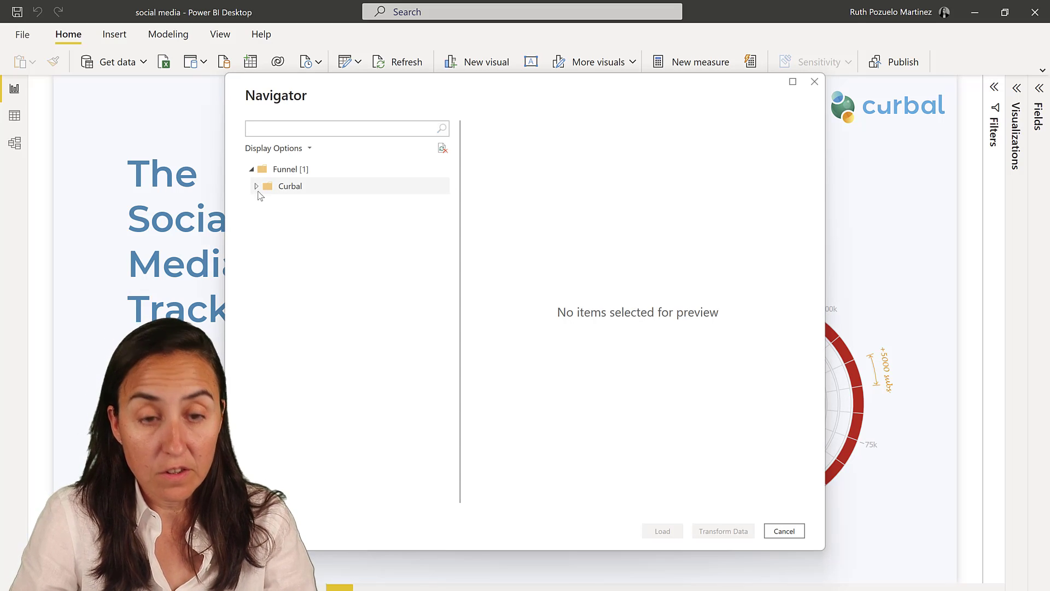
Select Curbal's Lifetime Social Media view with 2 rolling months and transform it in Power Query
left_click(257, 186)
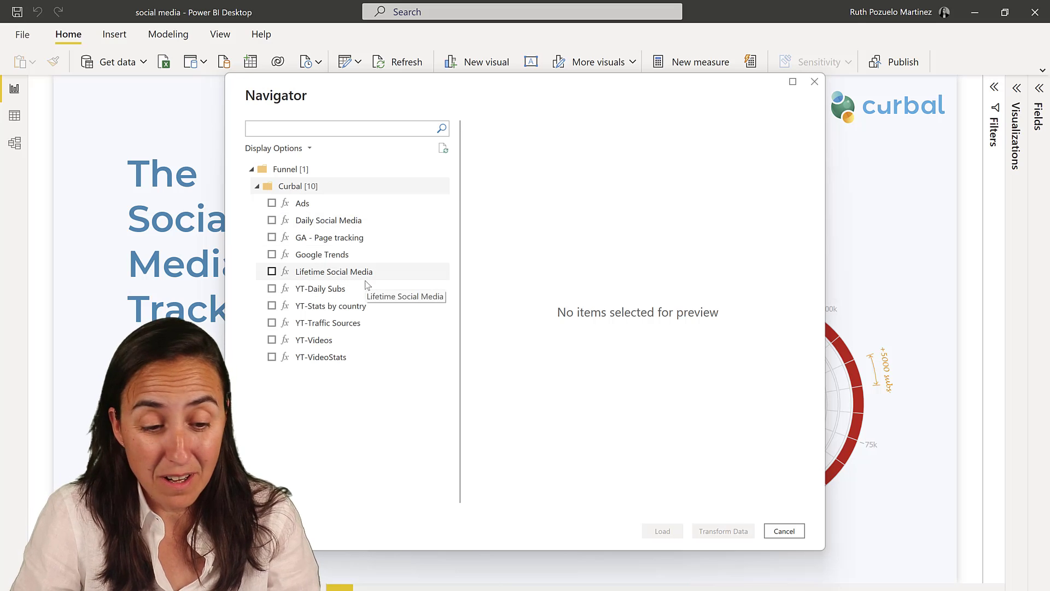
left_click(333, 271)
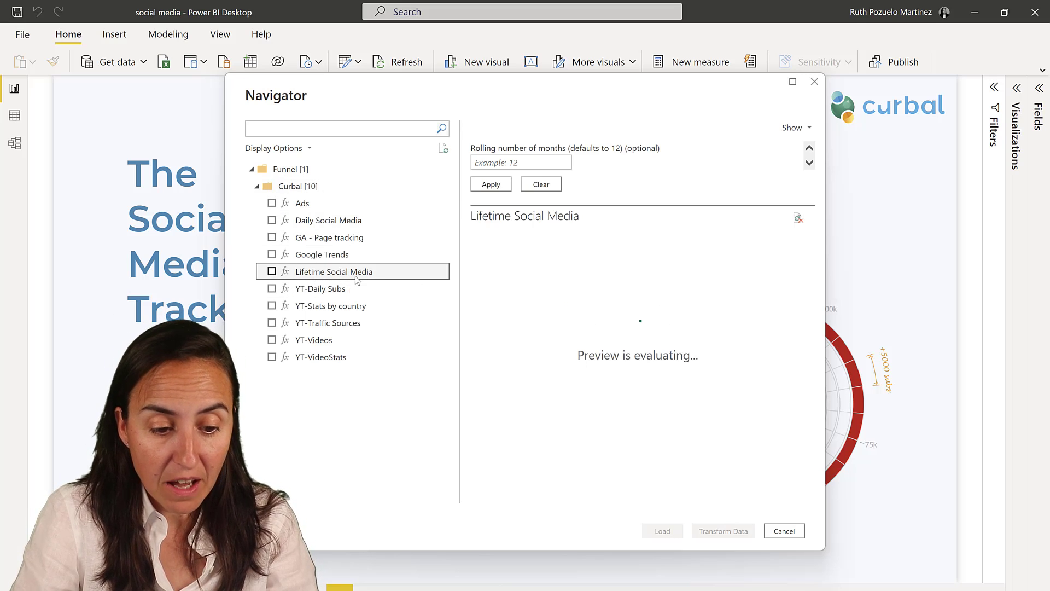
left_click(272, 271)
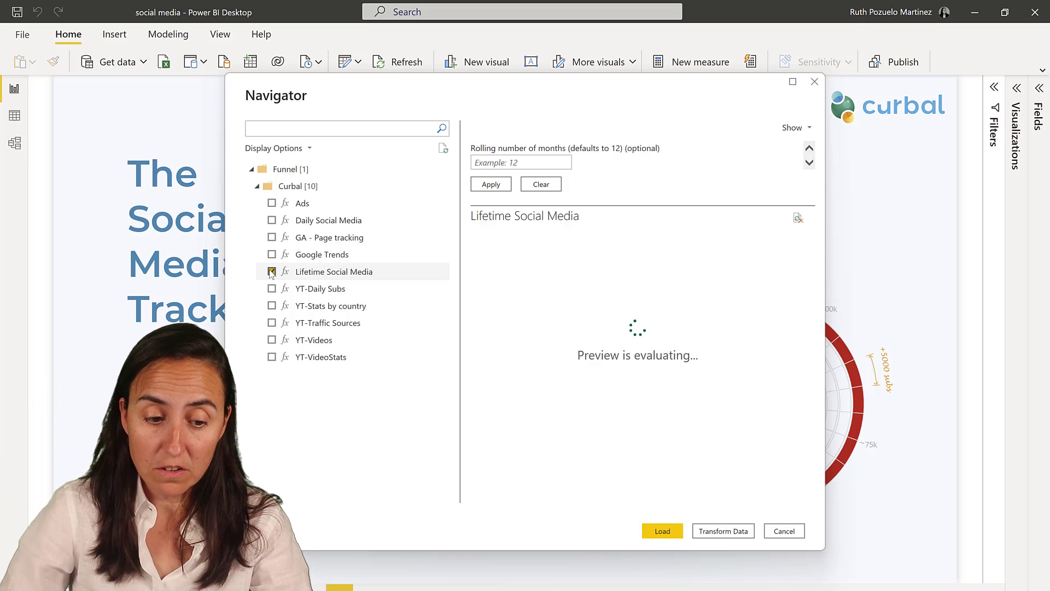
left_click(272, 271)
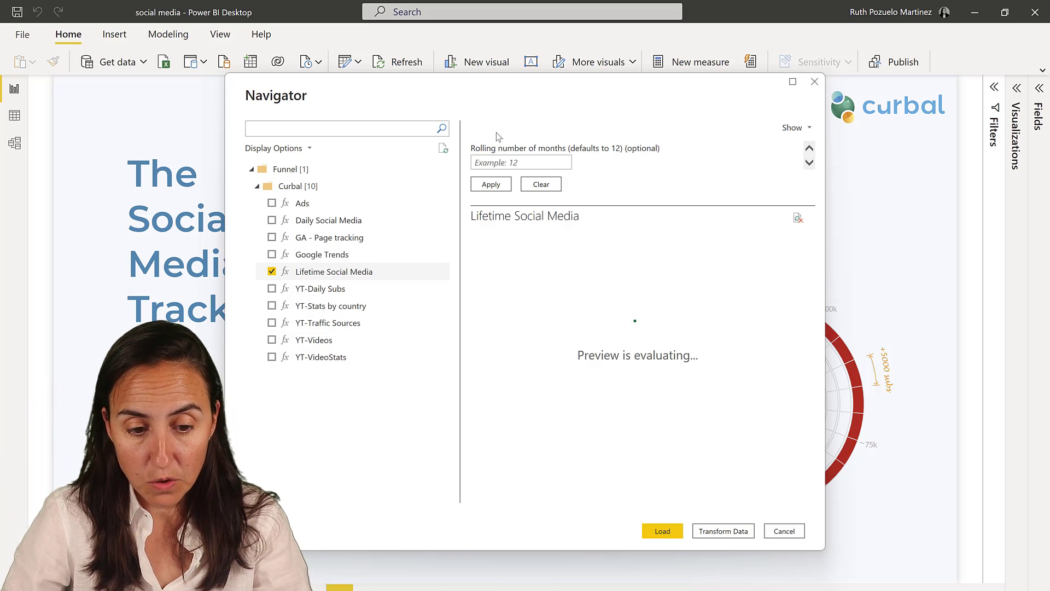
type("2")
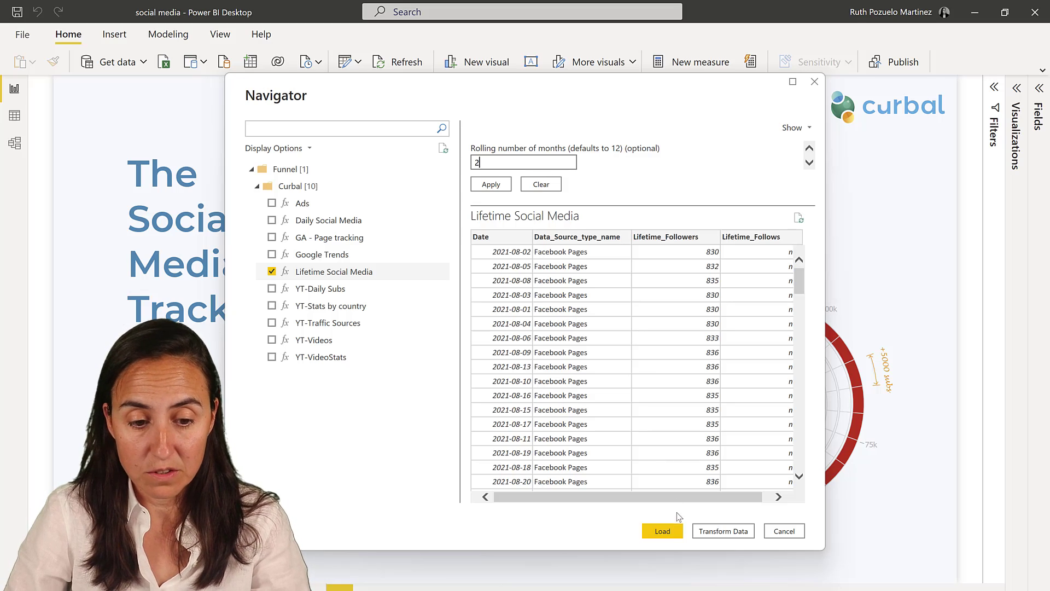
mouse_move(723, 531)
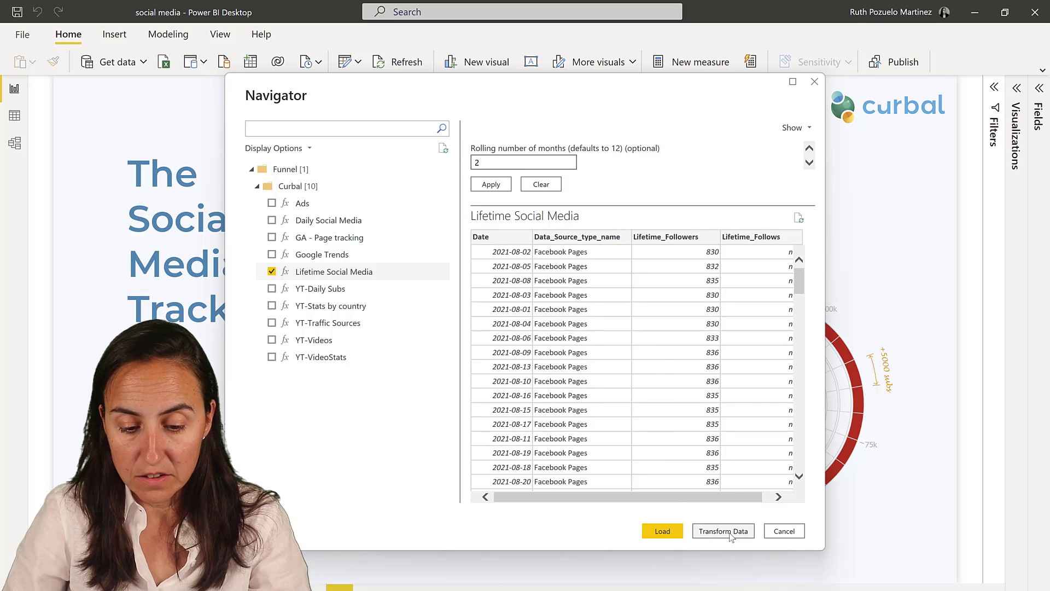
left_click(661, 530)
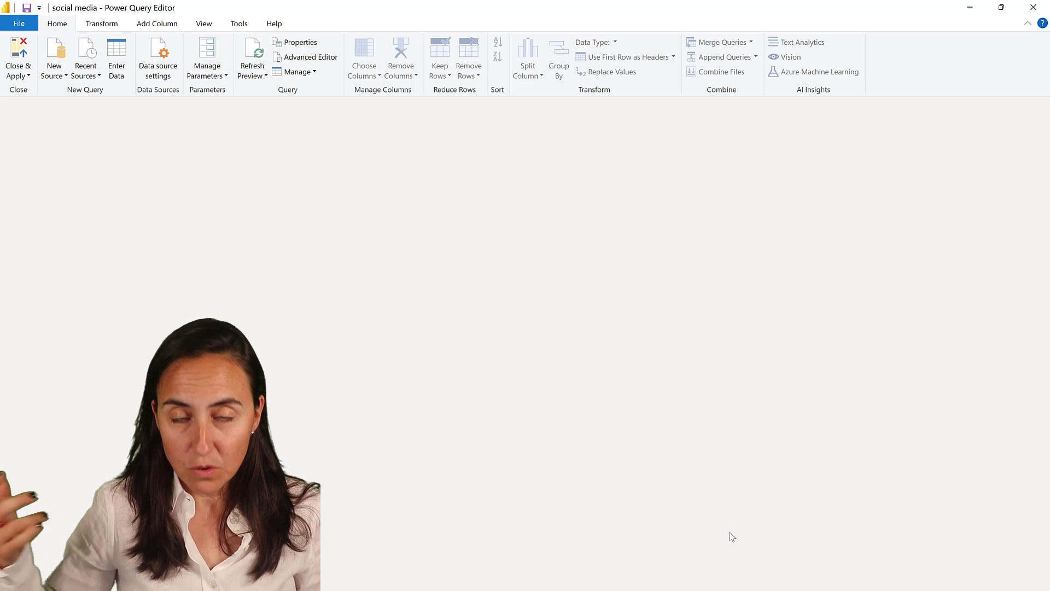
left_click(61, 198)
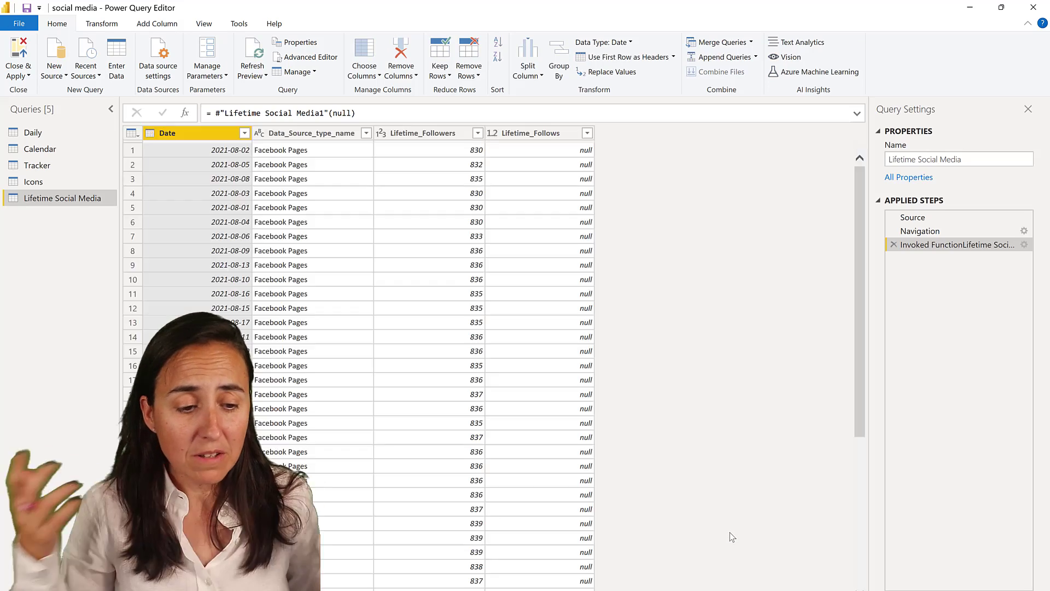